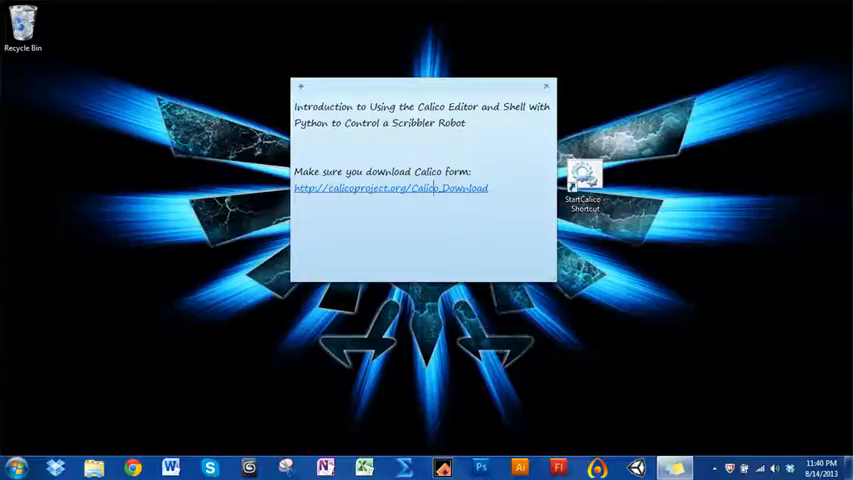
pyautogui.moveTo(391, 188)
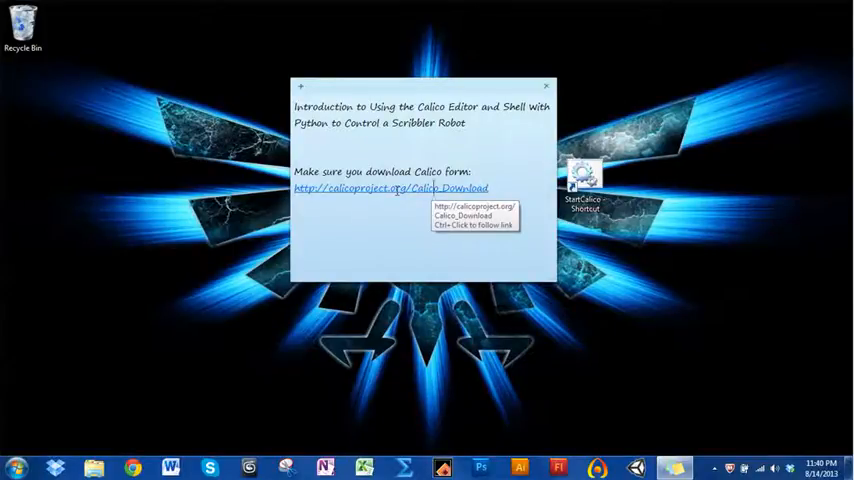
# Step: Open the Calico Download page from the sticky-note link and scroll to its Windows instructions
pyautogui.click(390, 188)
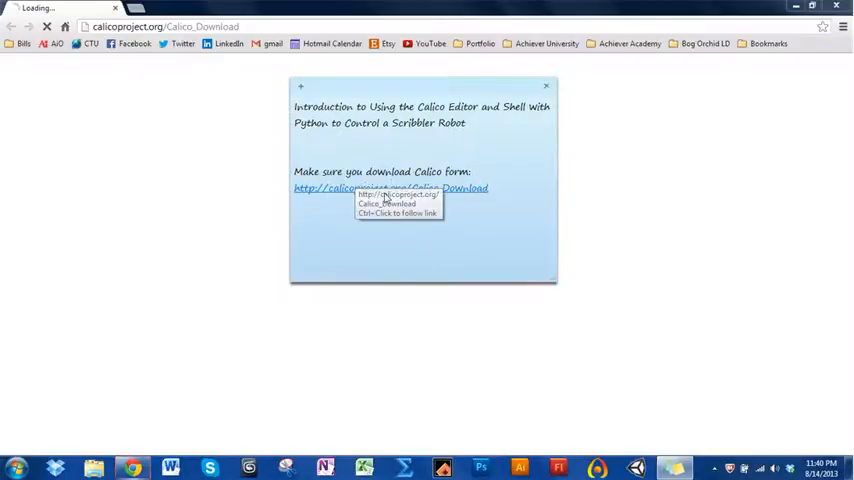
pyautogui.click(390, 188)
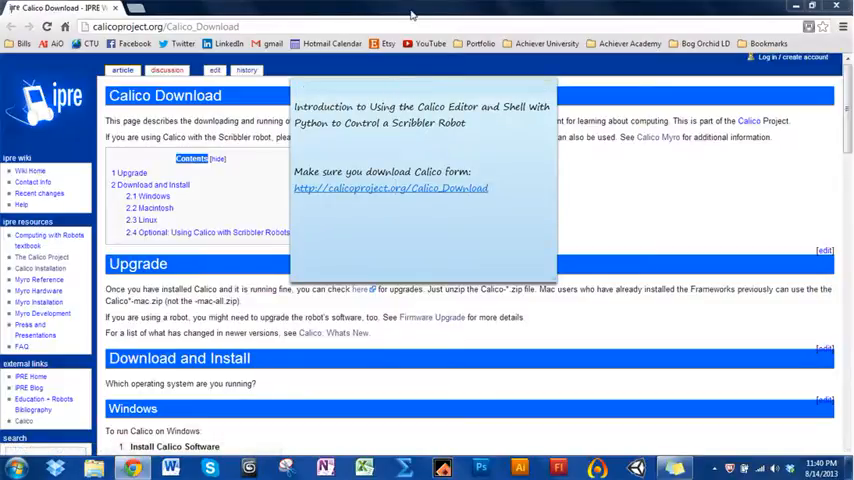
pyautogui.scroll(-3)
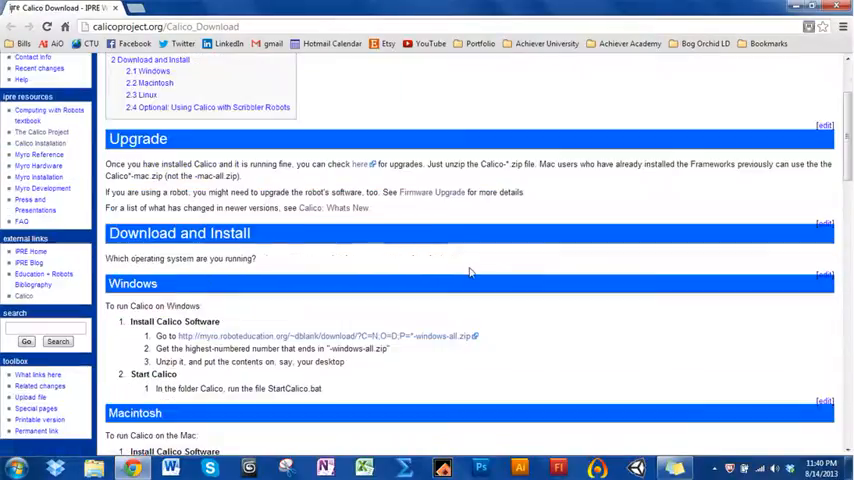
pyautogui.scroll(-3)
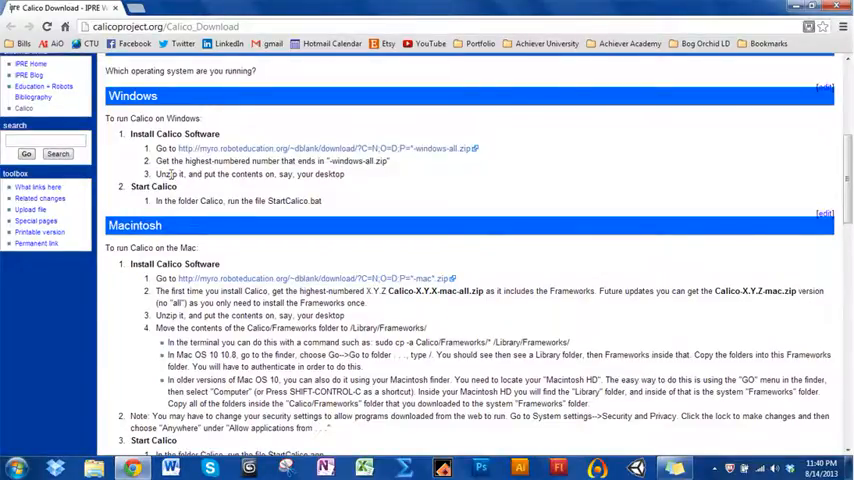
pyautogui.scroll(3)
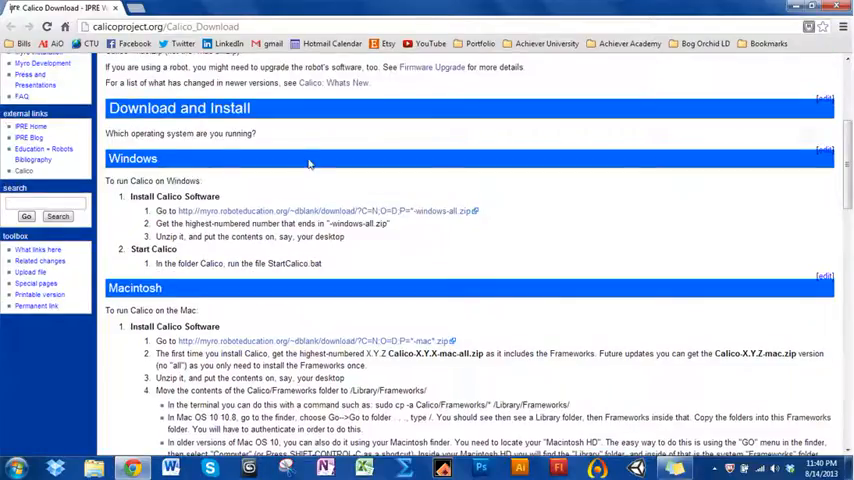
pyautogui.moveTo(311, 184)
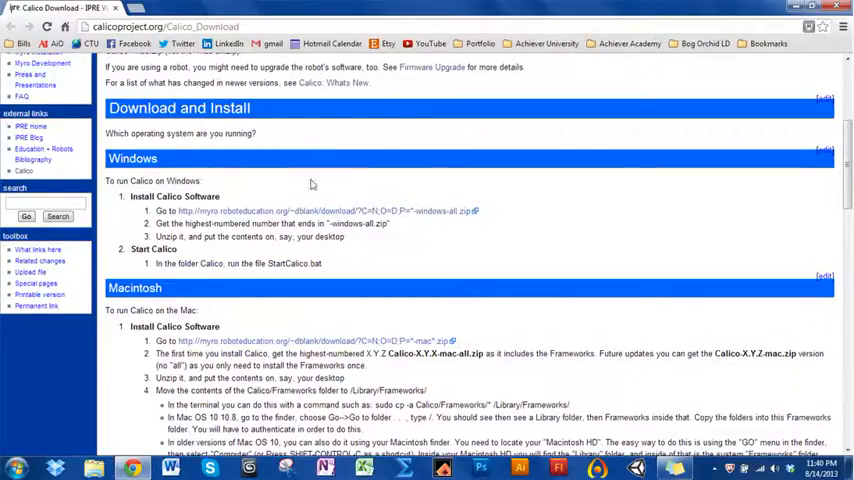
pyautogui.moveTo(253, 274)
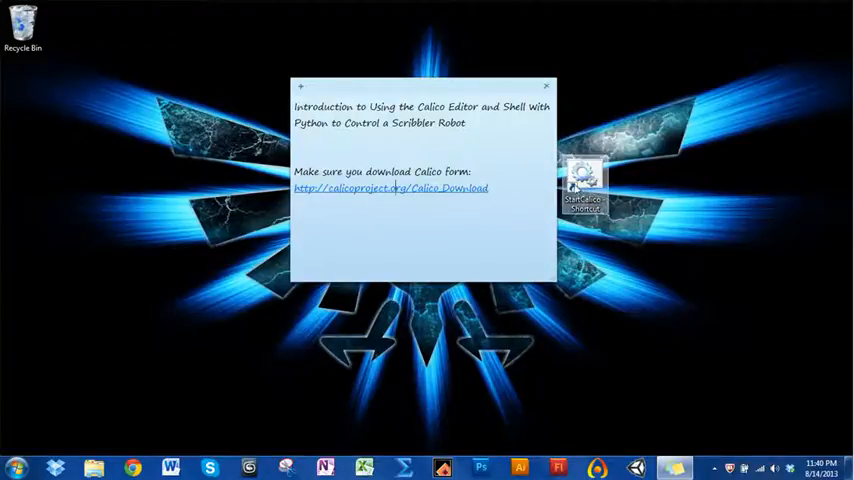
# Step: Launch Calico 2.4.1 from the StartCalico Shortcut desktop icon
pyautogui.doubleClick(584, 180)
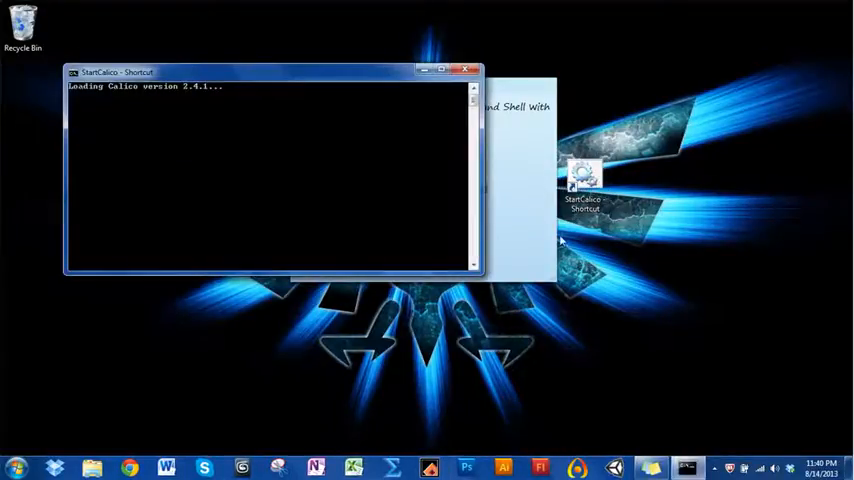
pyautogui.moveTo(114, 238)
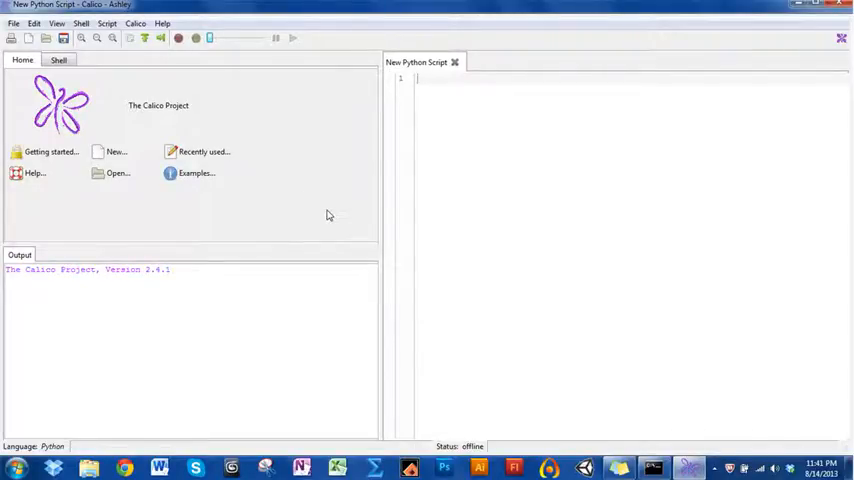
pyautogui.moveTo(300, 194)
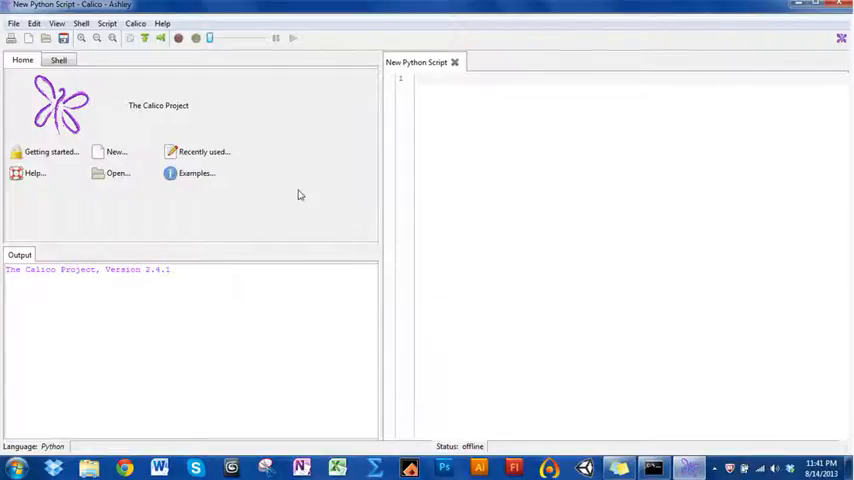
pyautogui.click(715, 468)
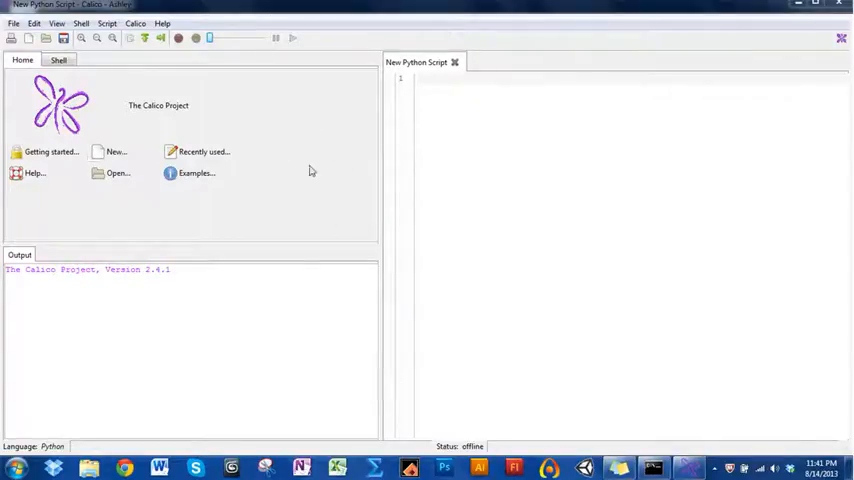
pyautogui.moveTo(198, 188)
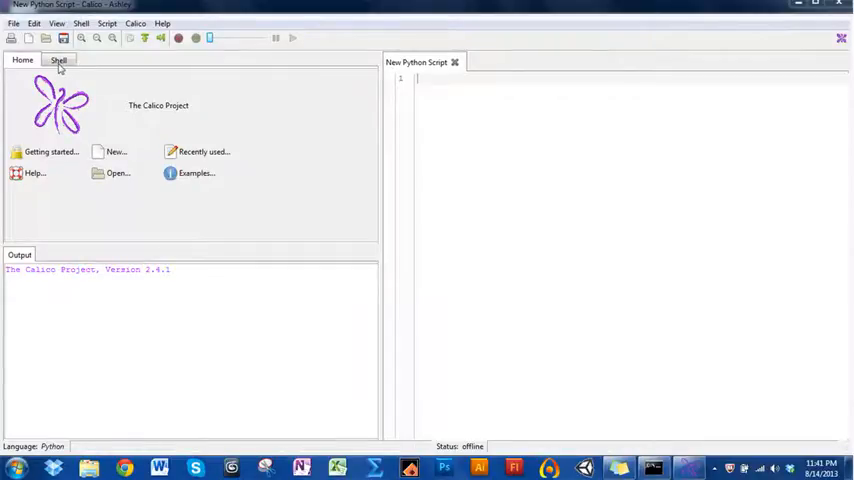
# Step: Switch the left pane to the Shell tab for an interactive Python prompt
pyautogui.click(58, 60)
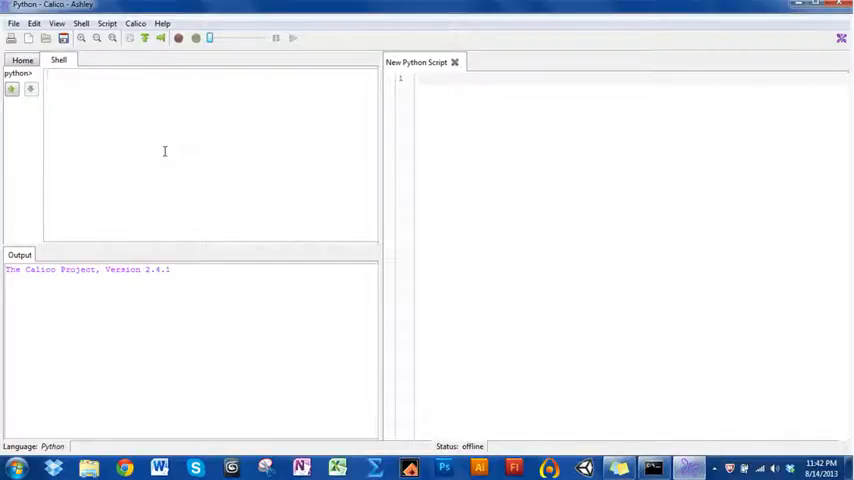
pyautogui.moveTo(521, 158)
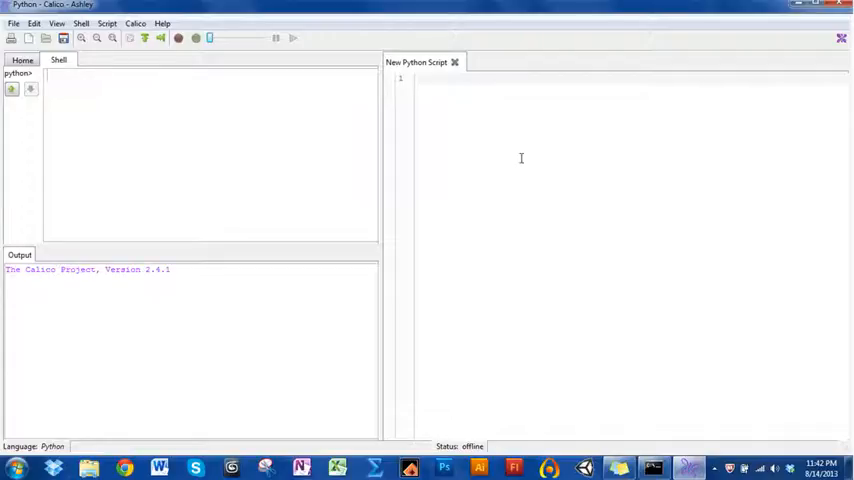
pyautogui.moveTo(81, 153)
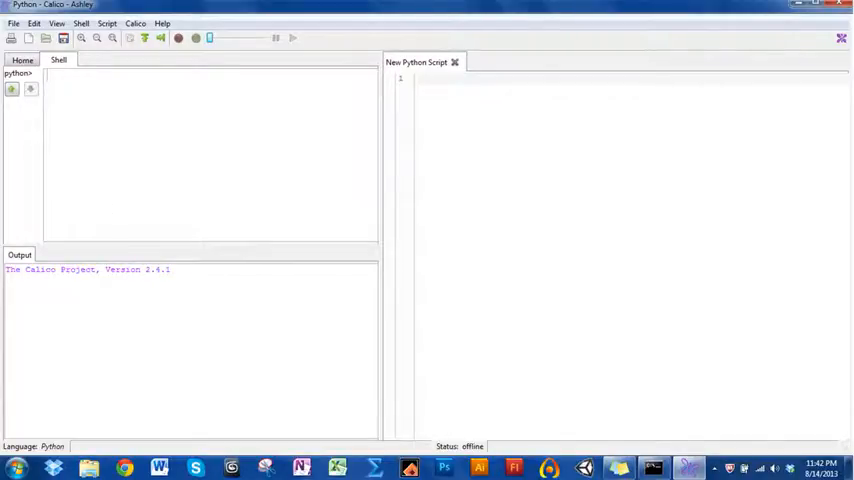
pyautogui.moveTo(294, 260)
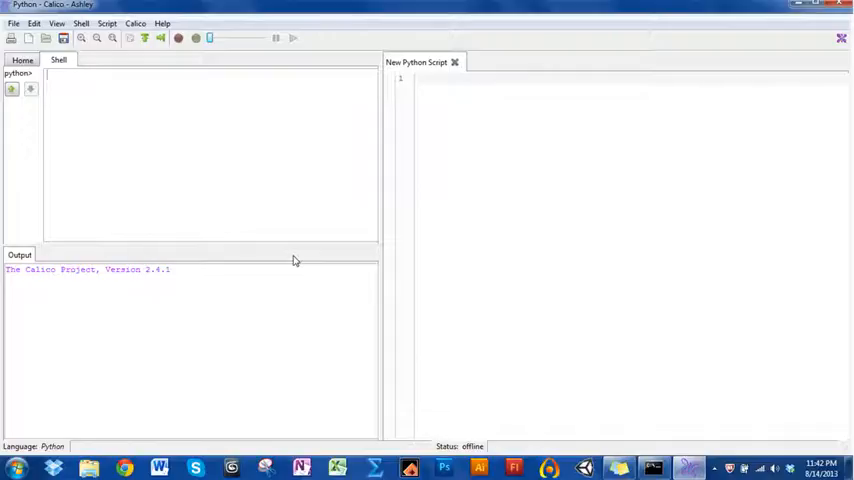
pyautogui.moveTo(304, 254)
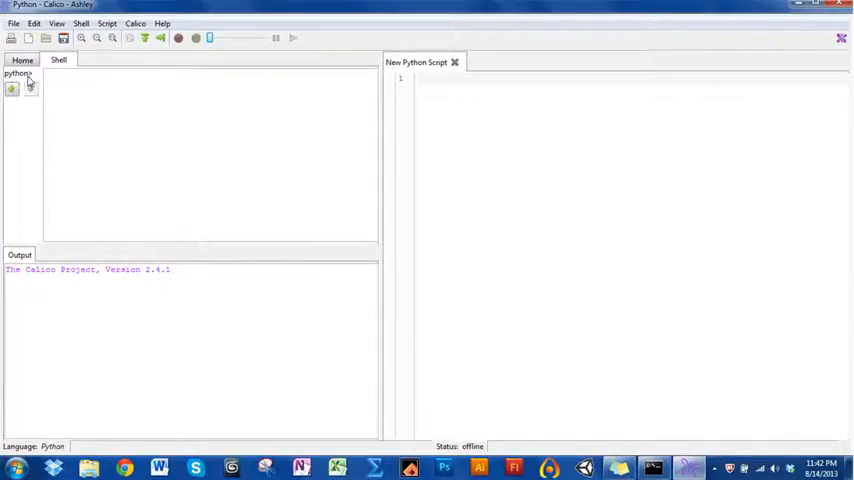
pyautogui.moveTo(44, 76)
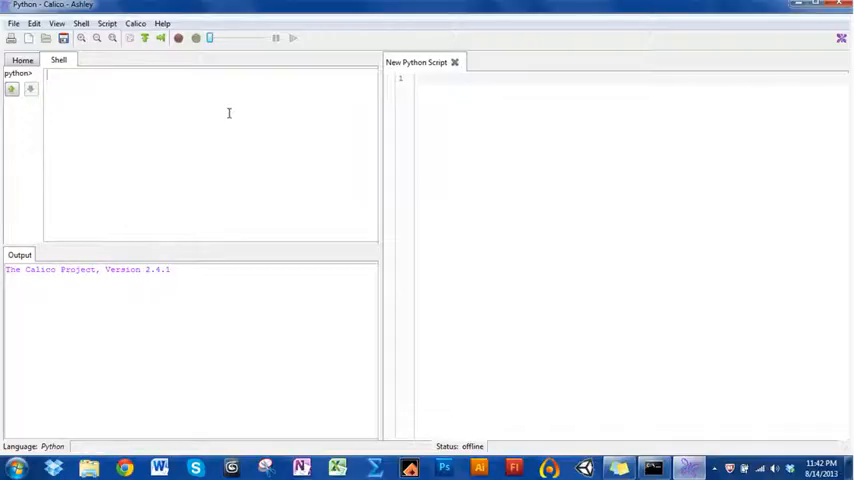
pyautogui.moveTo(87, 170)
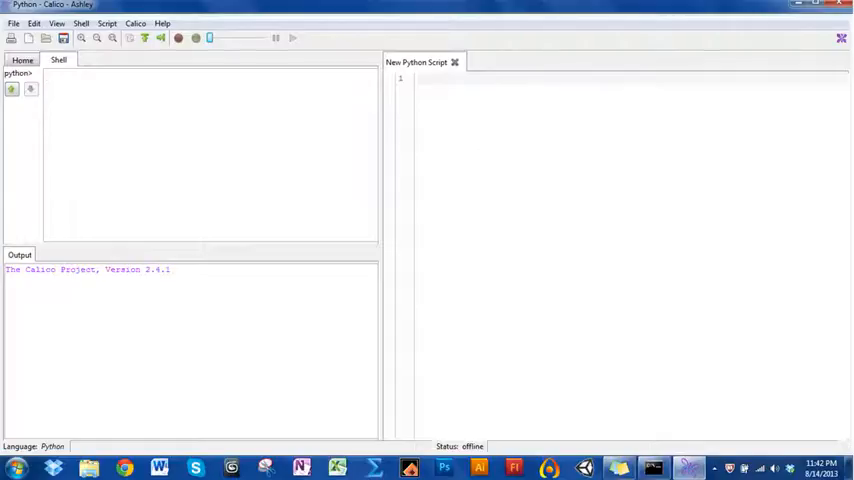
pyautogui.moveTo(226, 172)
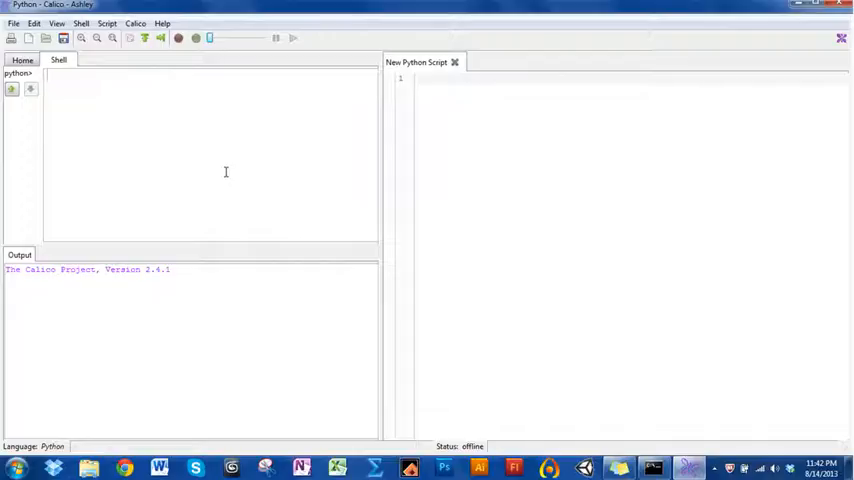
# Step: Run 'from myro import *' in the shell, producing ImportError: no module named myro
pyautogui.write('from')
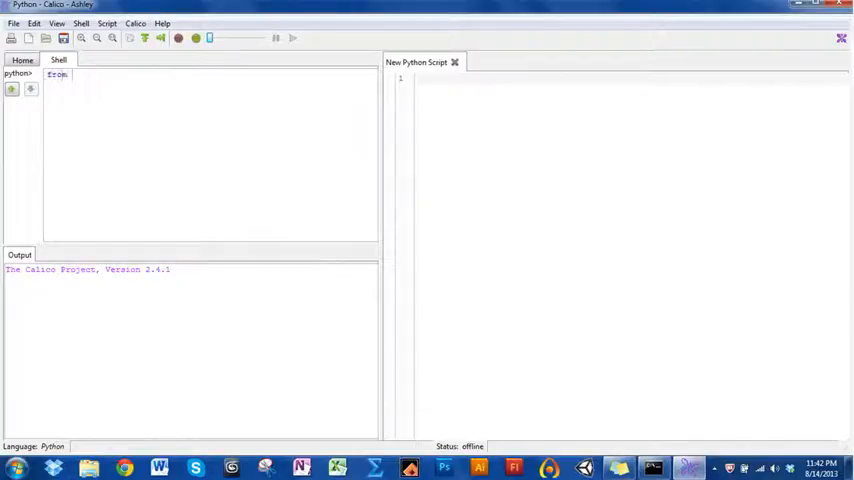
pyautogui.write('myro')
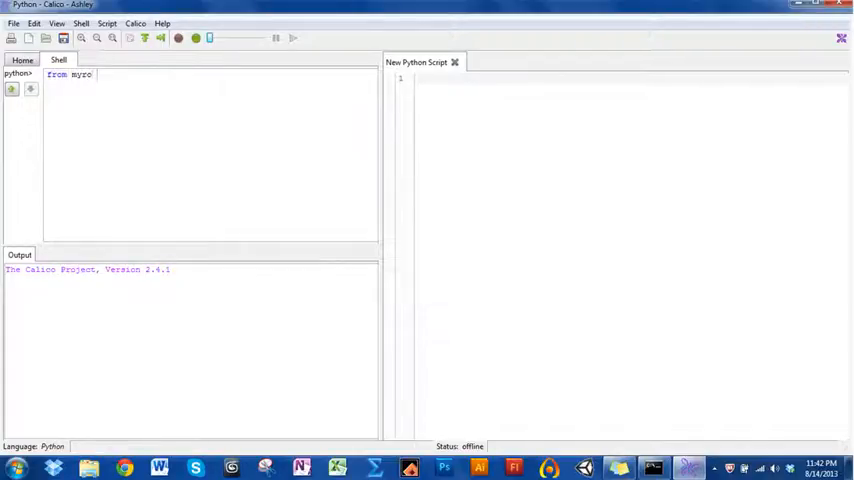
pyautogui.write('import')
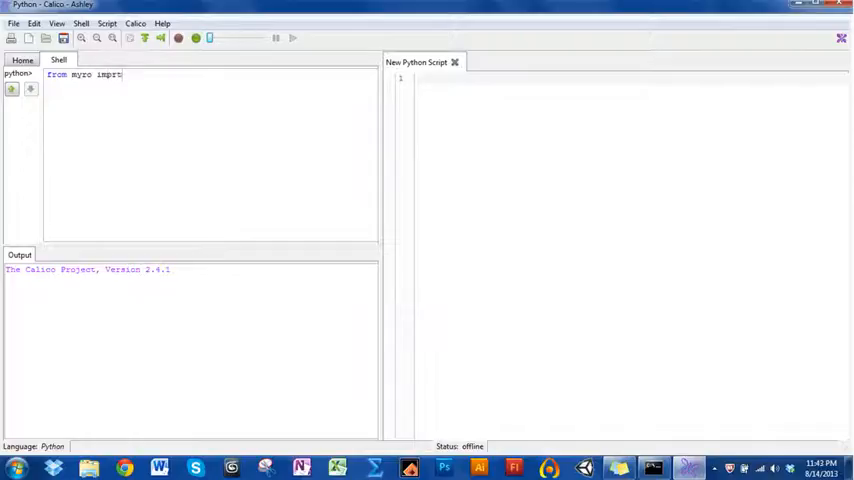
pyautogui.write('import')
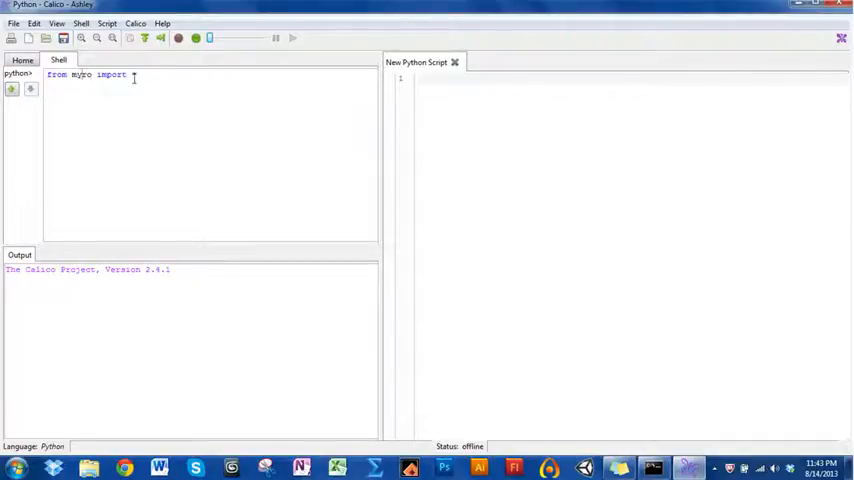
pyautogui.write('*')
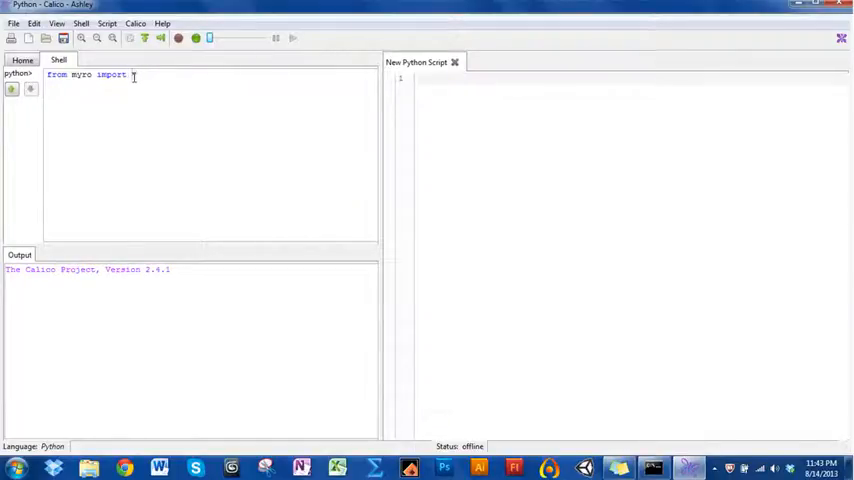
pyautogui.write('*')
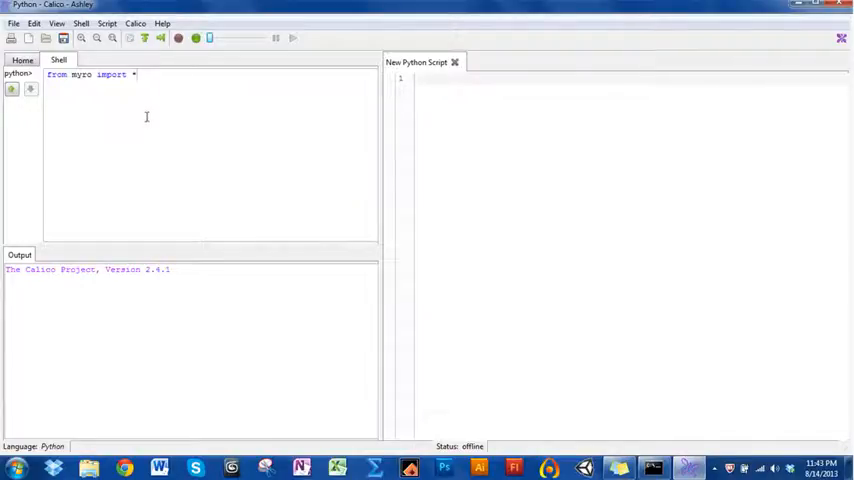
pyautogui.press('Return')
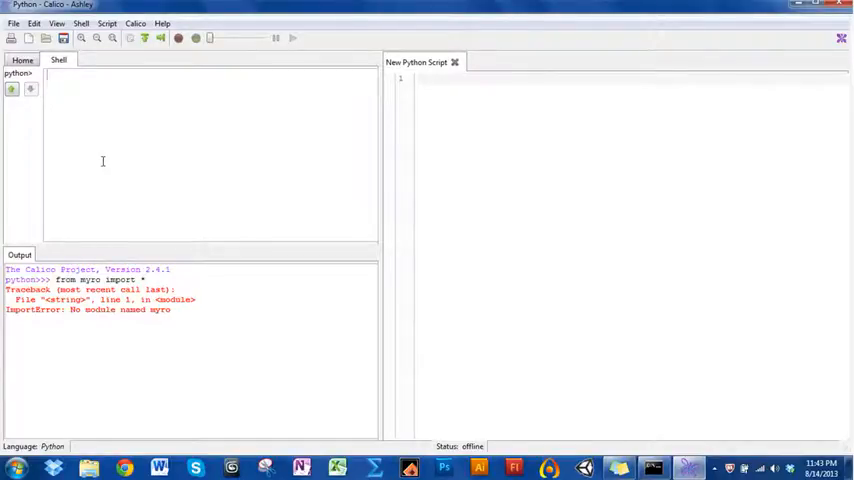
# Step: Run 'from Myro import *' with a capital M, getting Ok
pyautogui.write('from M')
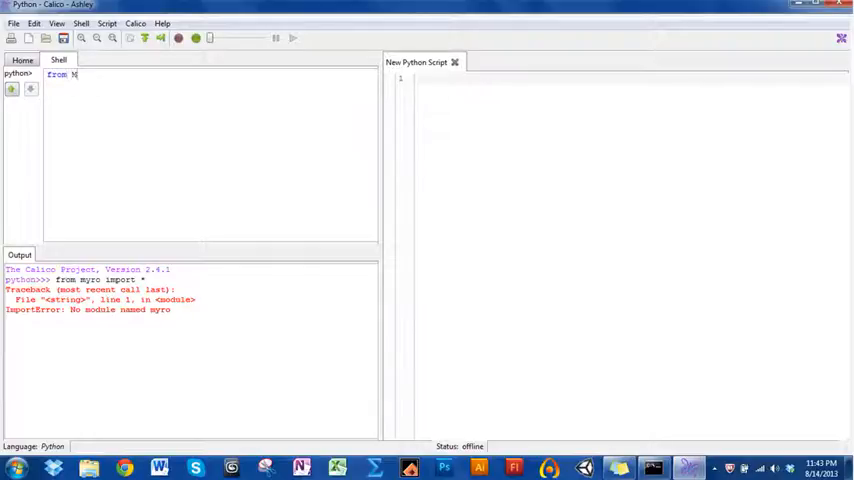
pyautogui.write('yro')
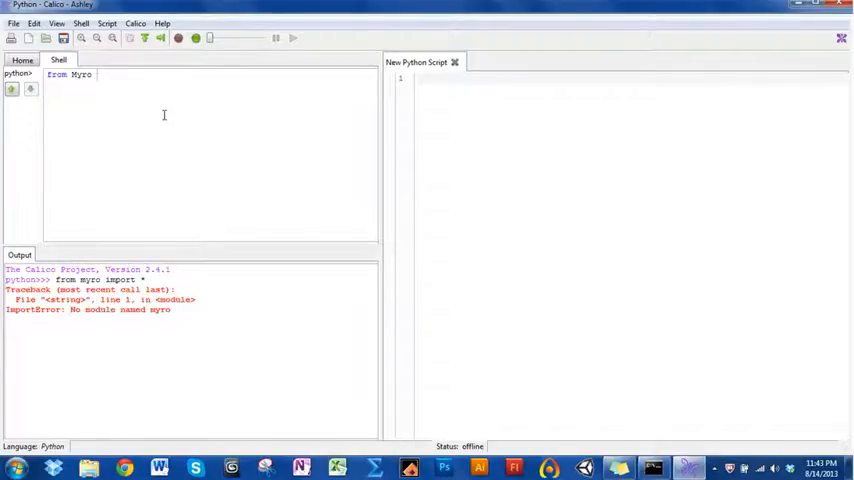
pyautogui.write('imp')
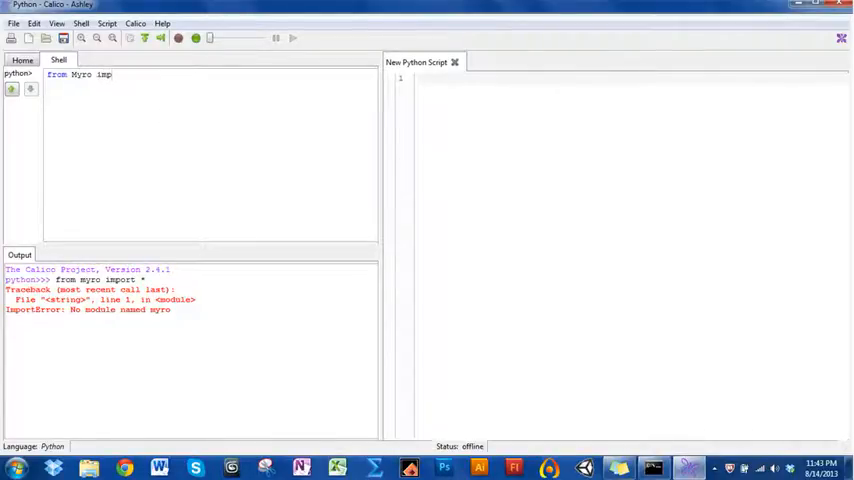
pyautogui.write('ort')
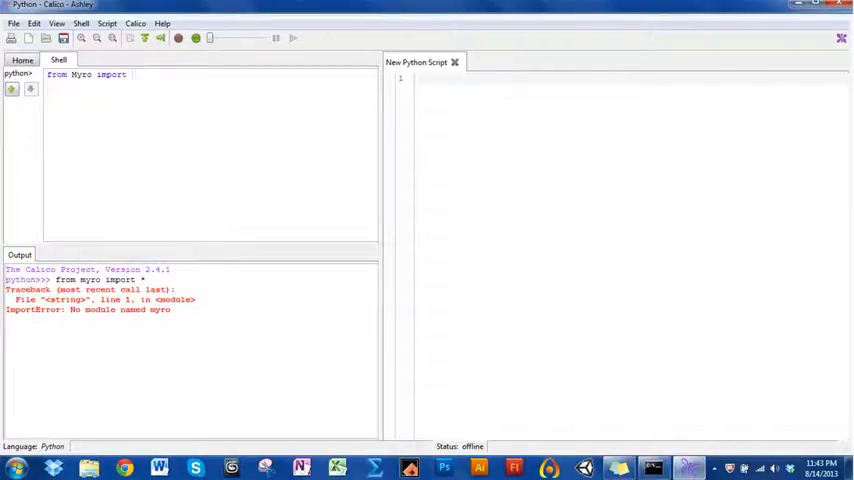
pyautogui.press('Return')
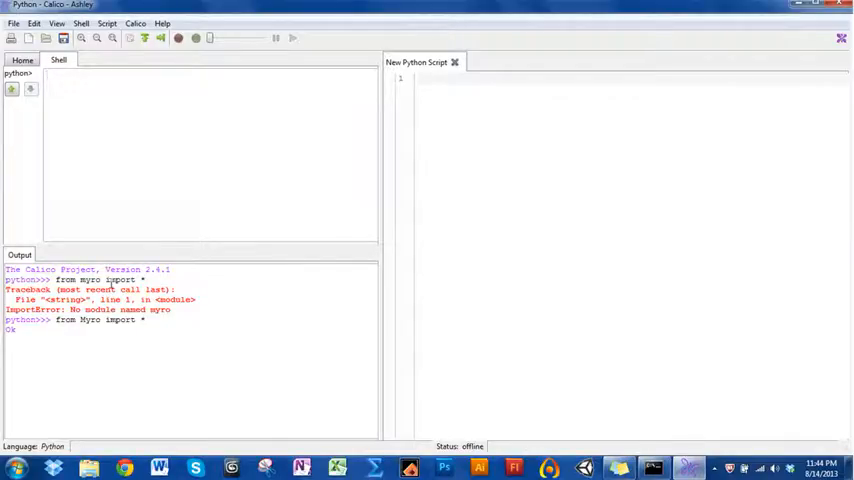
pyautogui.moveTo(83, 167)
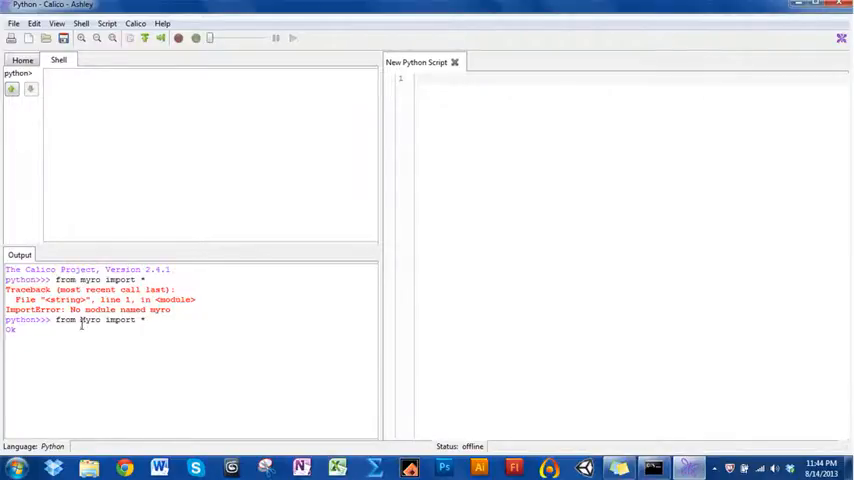
pyautogui.doubleClick(90, 320)
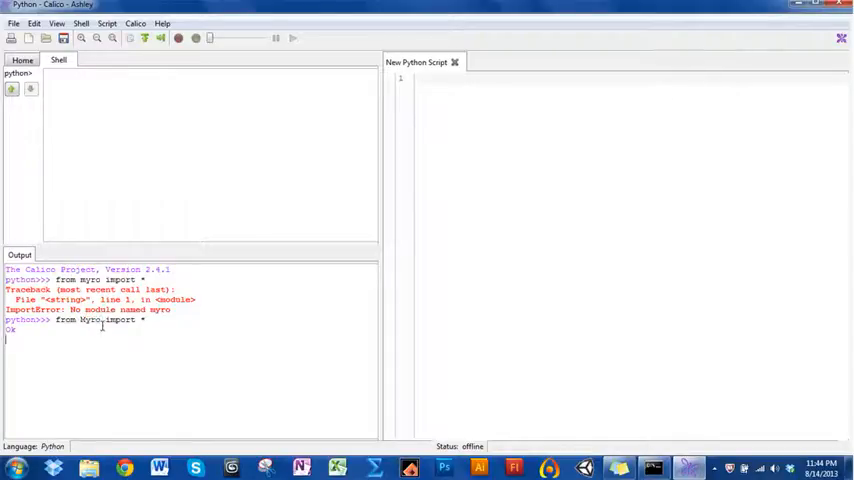
pyautogui.doubleClick(90, 320)
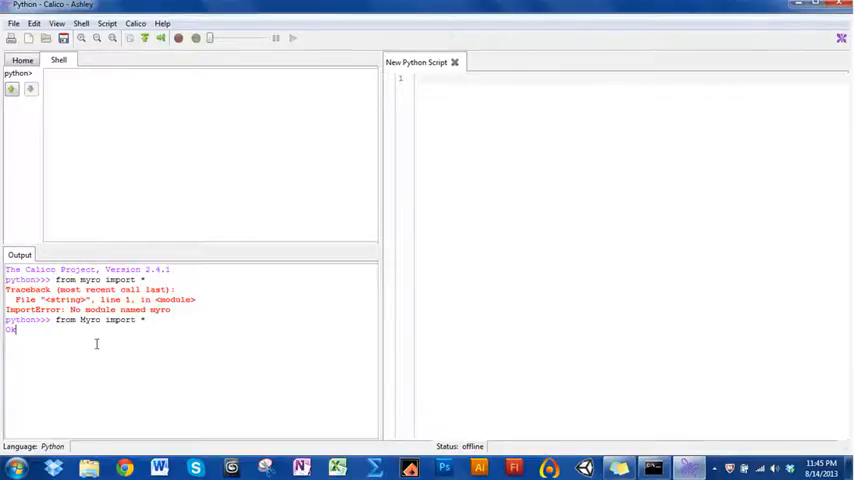
pyautogui.moveTo(91, 238)
pyautogui.write('ini')
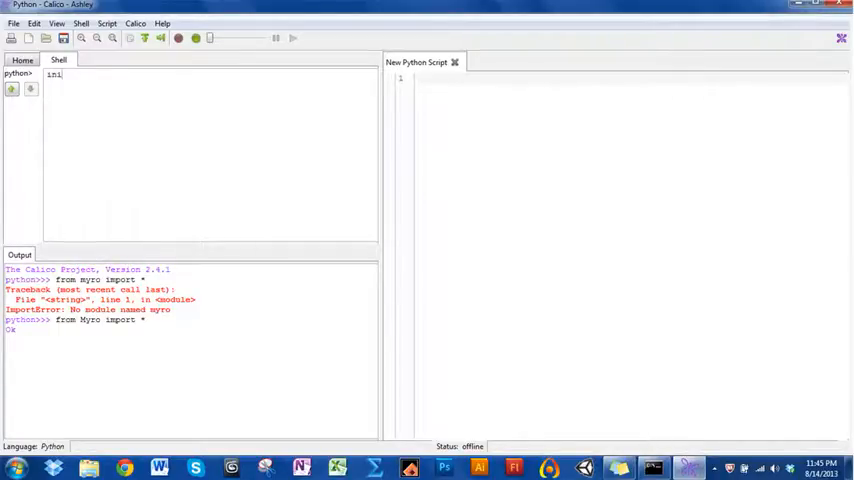
# Step: Run init("simulator") to open the Myro Simulation with the Scribbler robot
pyautogui.write('("')
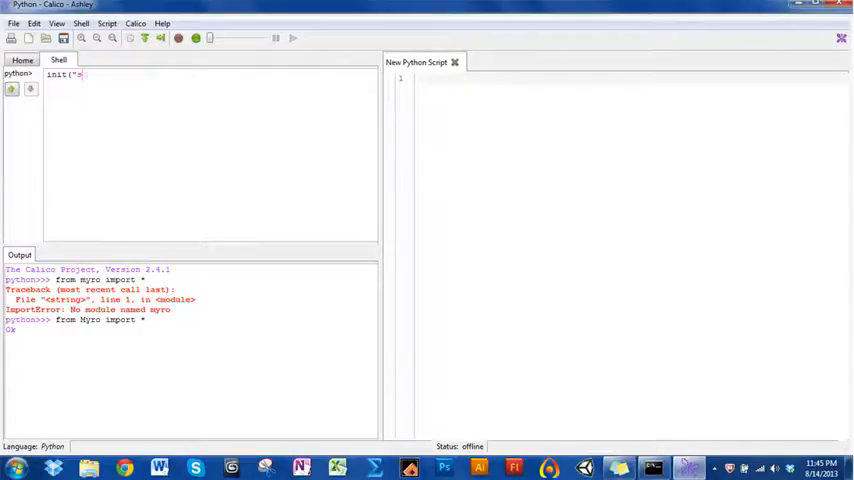
pyautogui.write('simulator')
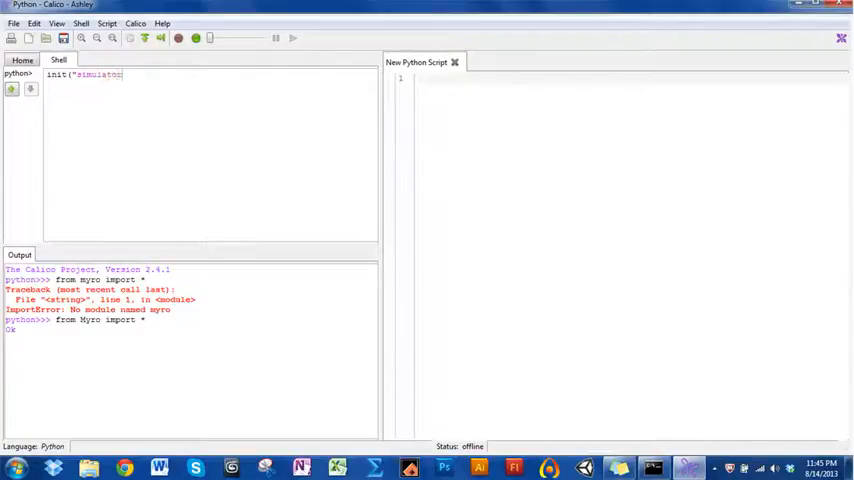
pyautogui.write('")')
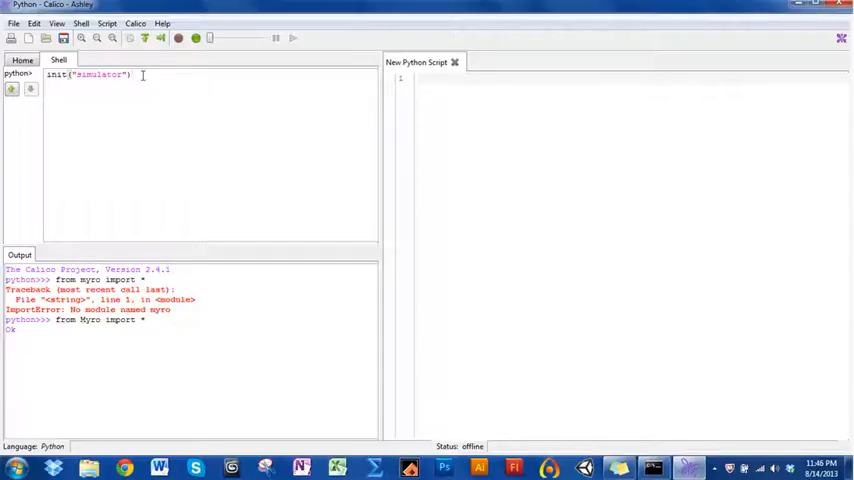
pyautogui.press('Return')
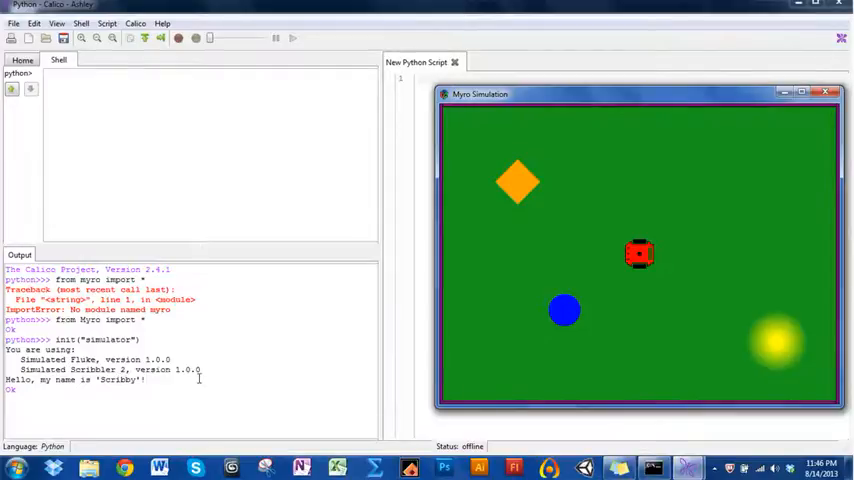
pyautogui.moveTo(484, 217)
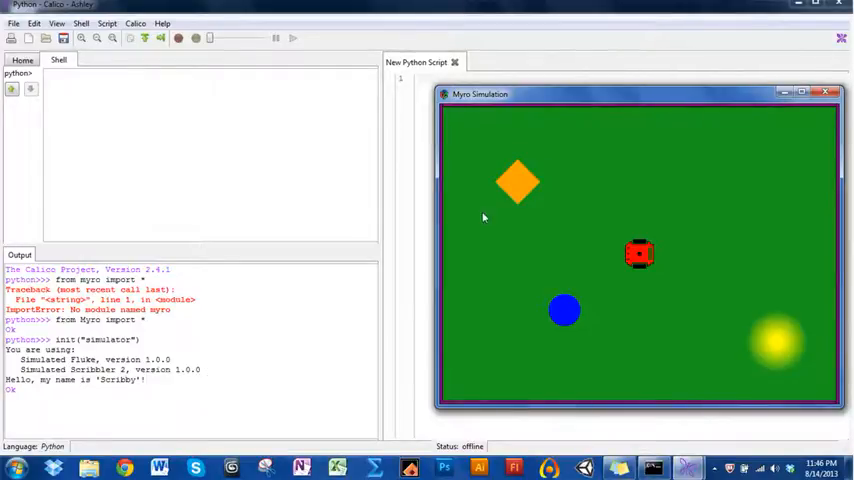
pyautogui.moveTo(643, 278)
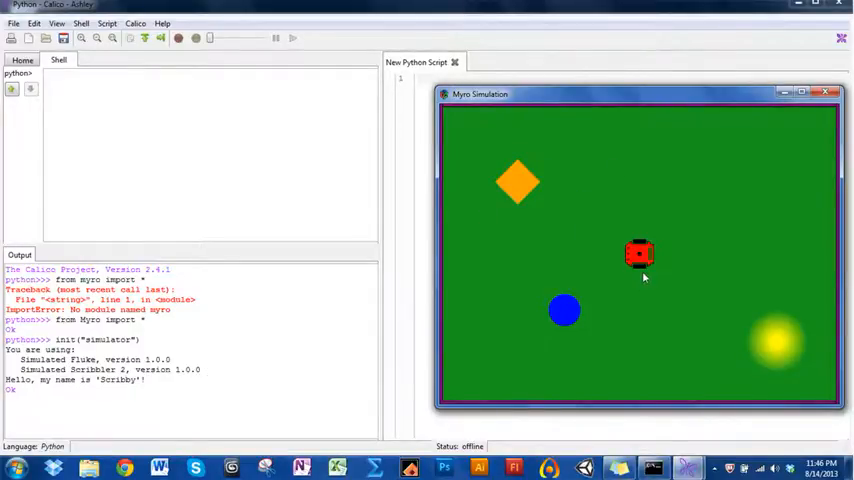
pyautogui.moveTo(608, 282)
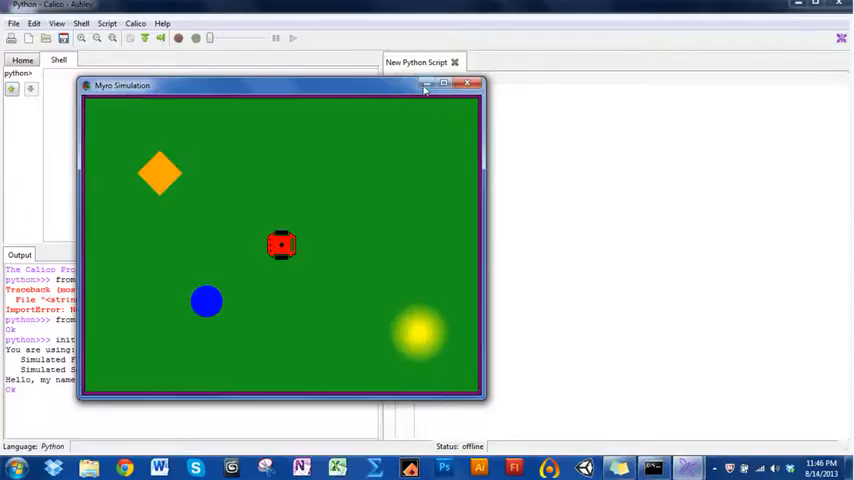
# Step: Drag the Myro Simulation window to the right side over the script editor
pyautogui.click(443, 84)
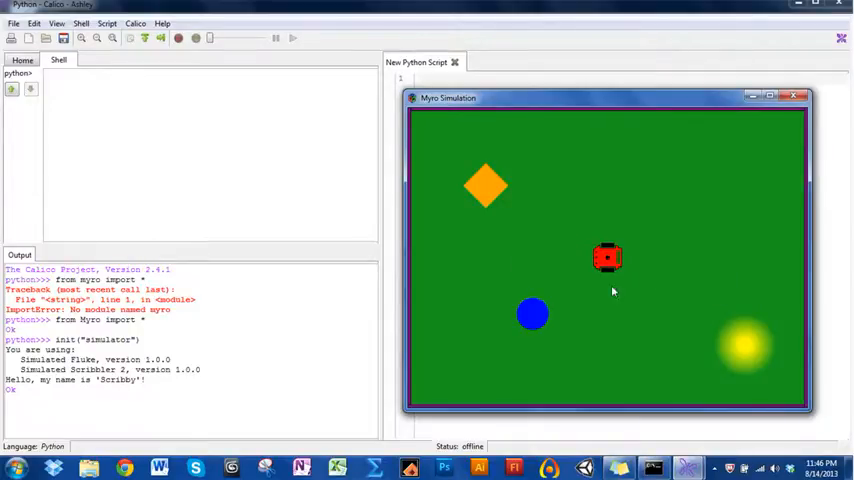
pyautogui.moveTo(448, 97); pyautogui.dragTo(477, 94)
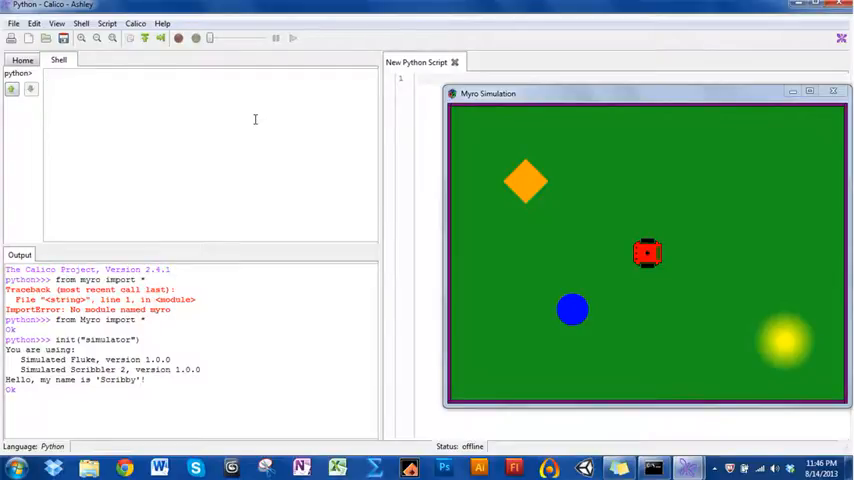
# Step: Run forward(1,2) so the simulated Scribbler drives forward and returns Ok
pyautogui.write('forward')
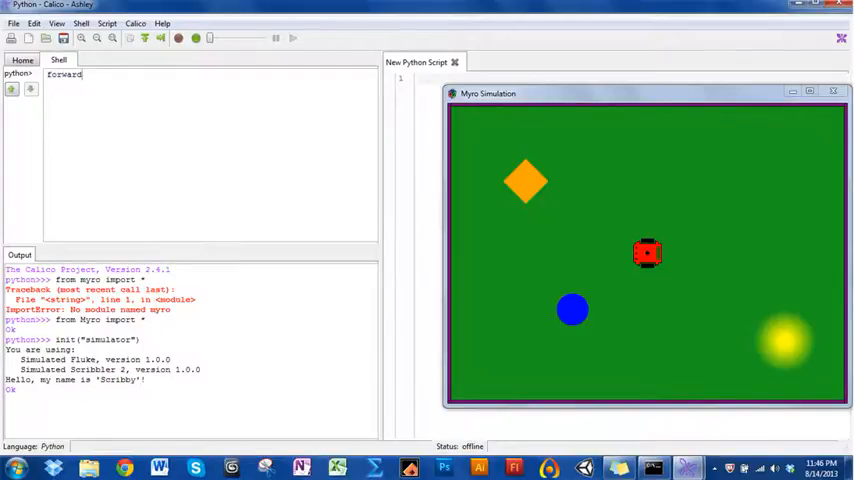
pyautogui.write('(')
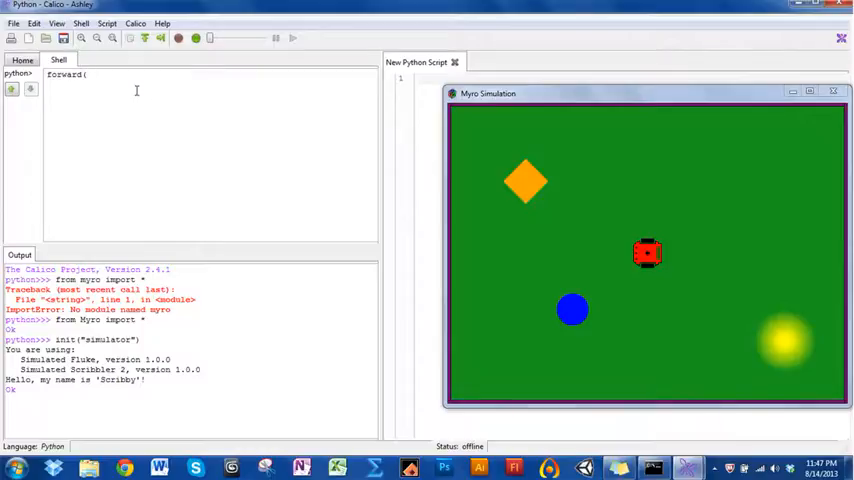
pyautogui.write('1,')
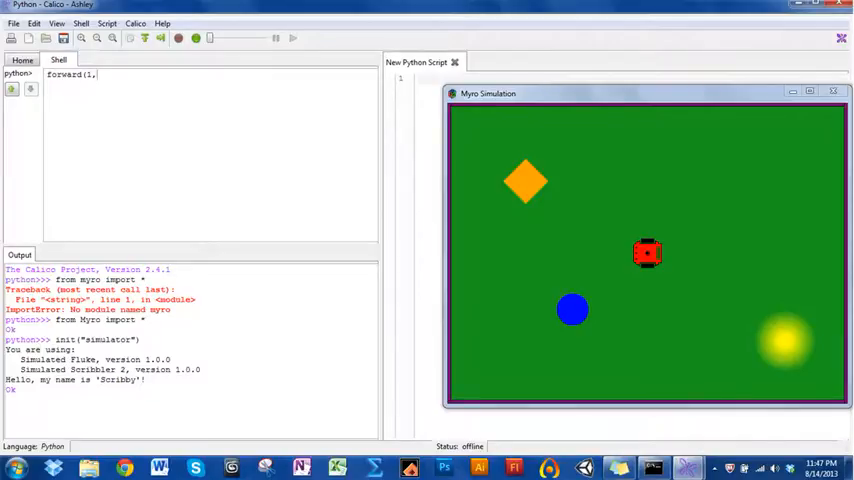
pyautogui.write('2)')
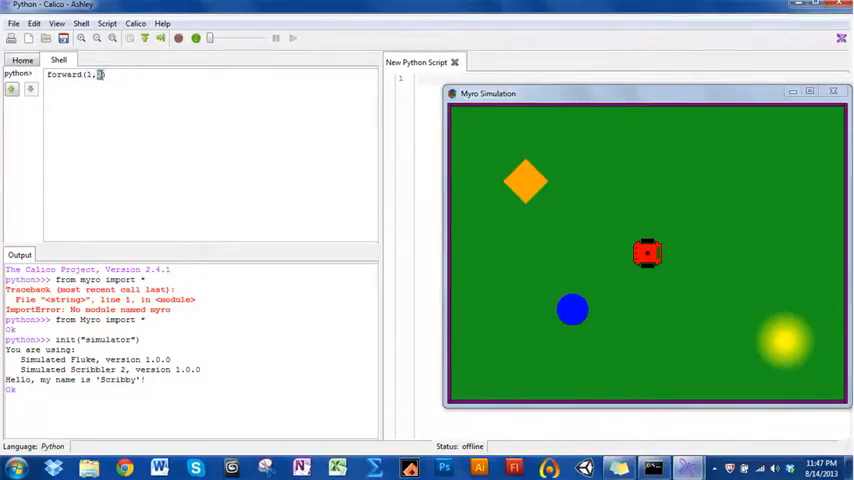
pyautogui.write('2)')
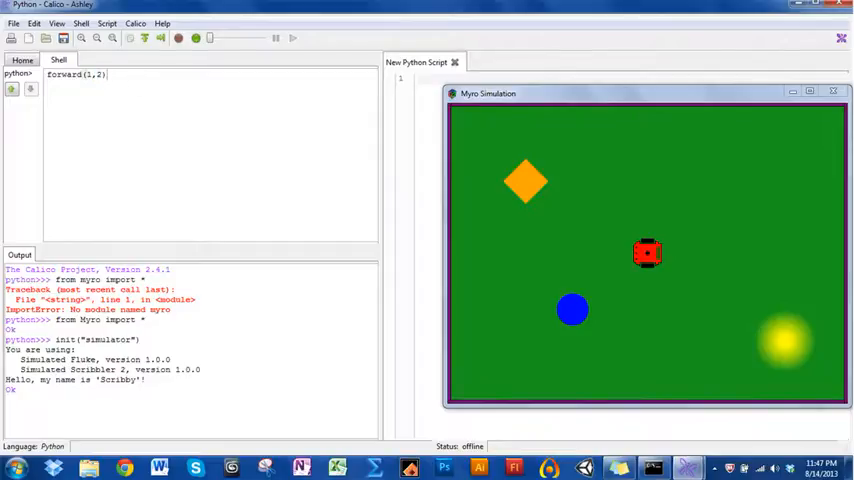
pyautogui.press('Return')
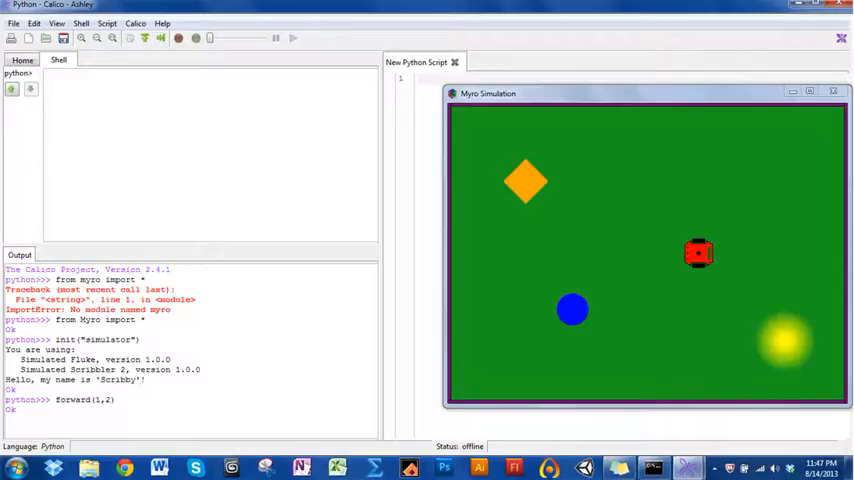
# Step: Run backward(1,2) to move the robot back toward its start
pyautogui.write('backward')
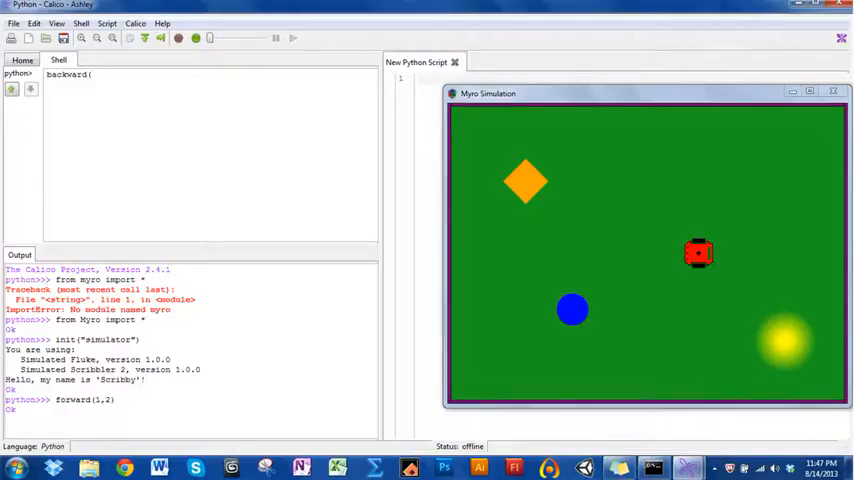
pyautogui.write('(1,2)')
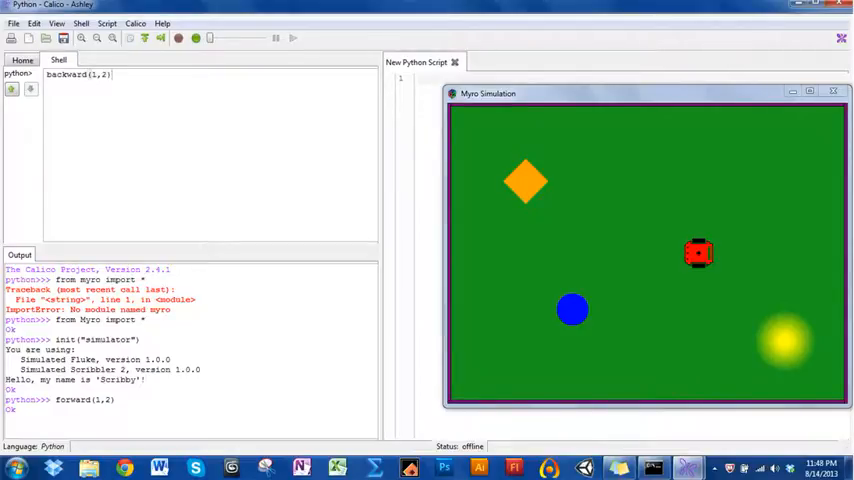
pyautogui.press('Return')
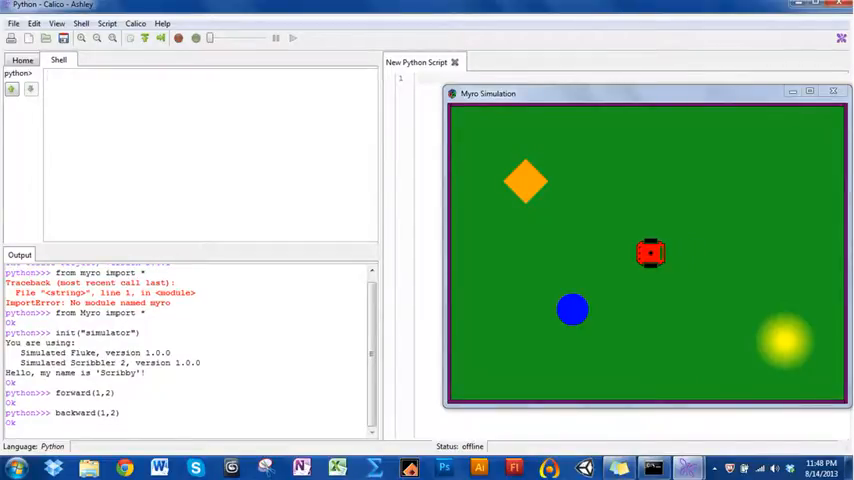
# Step: Run turnLeft(1,2) and then turnRight(1,2) in the shell
pyautogui.write('turn')
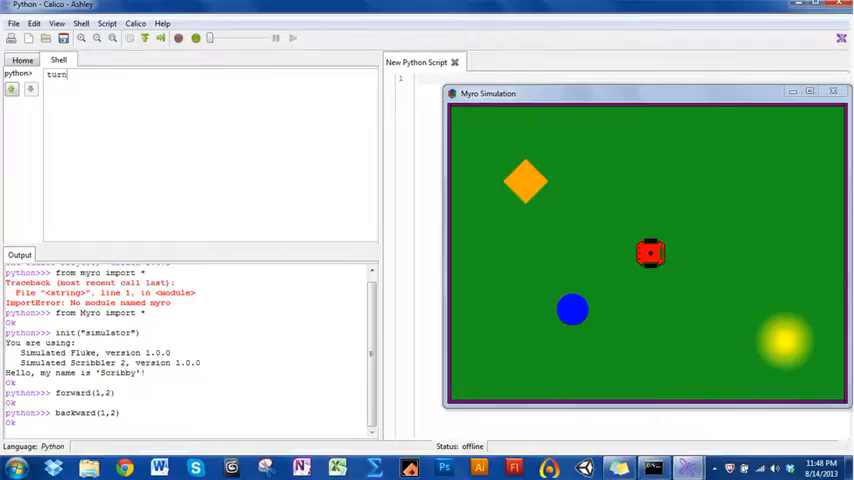
pyautogui.write('Left(1')
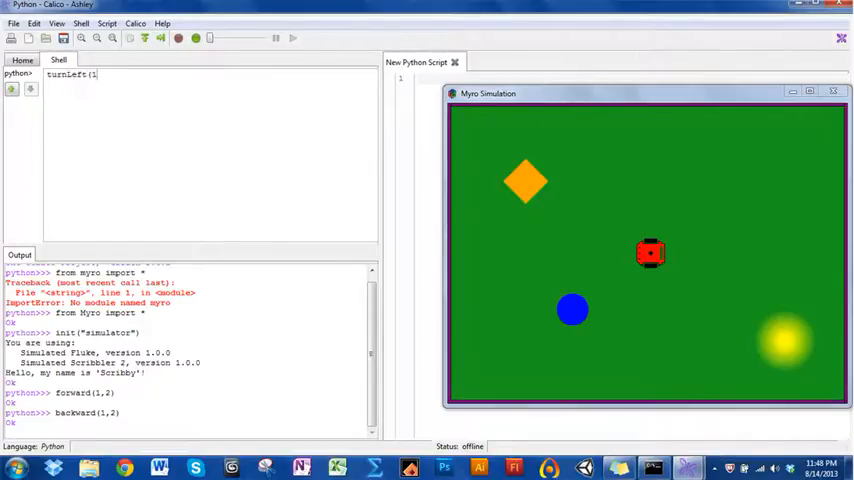
pyautogui.write(',2)')
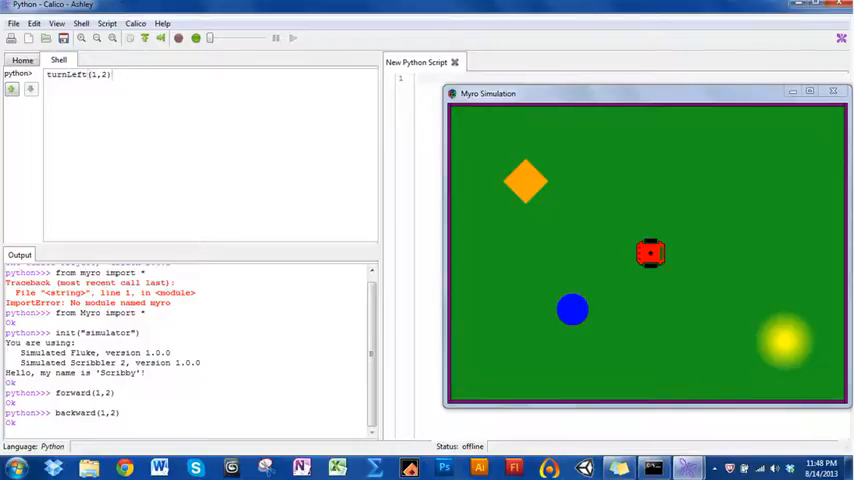
pyautogui.press('Return')
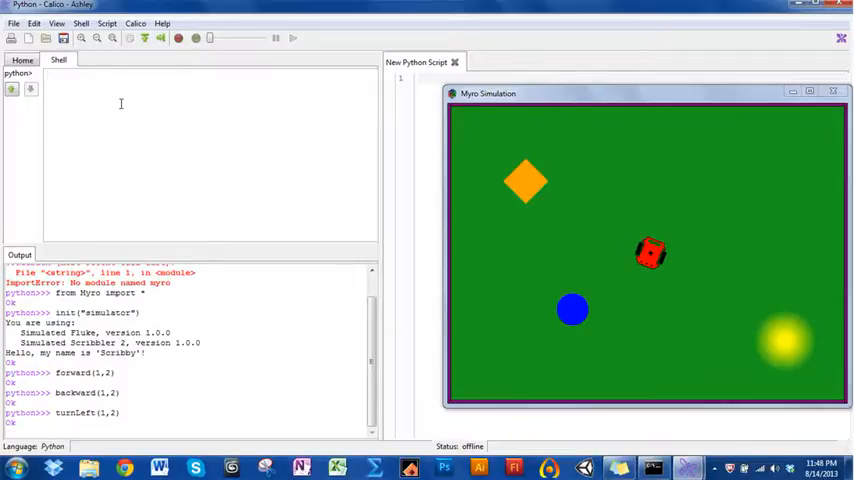
pyautogui.write('turnRight(1')
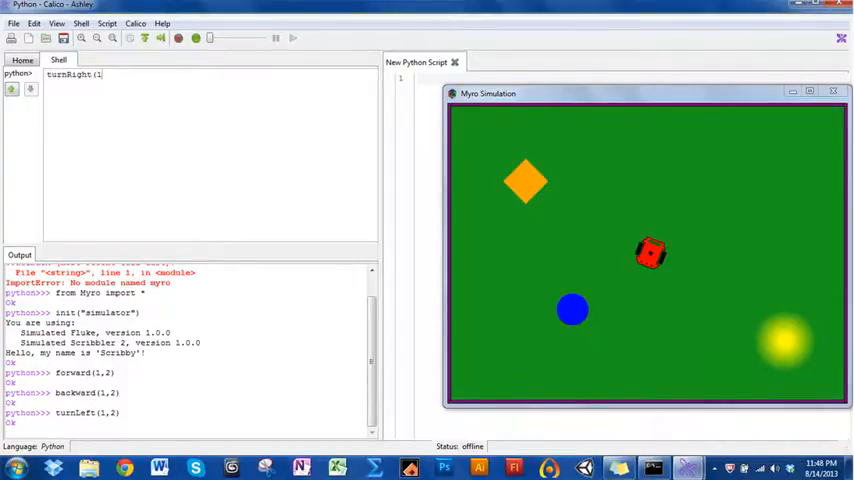
pyautogui.press('Return')
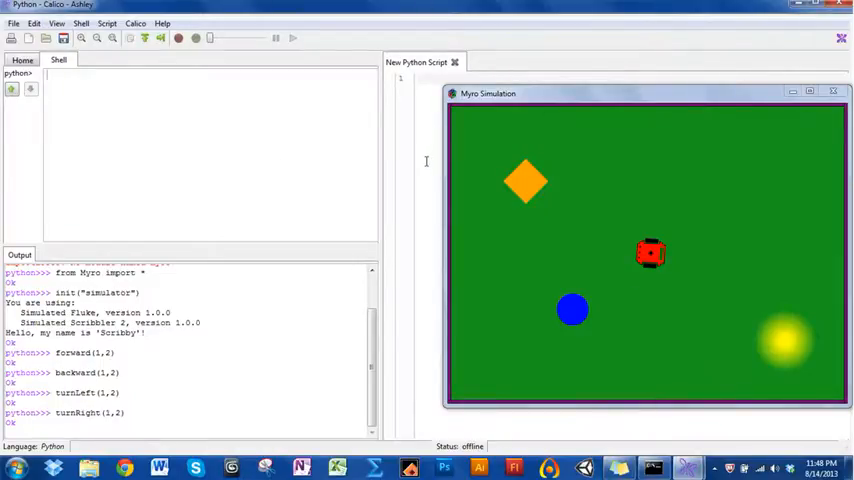
pyautogui.moveTo(245, 112)
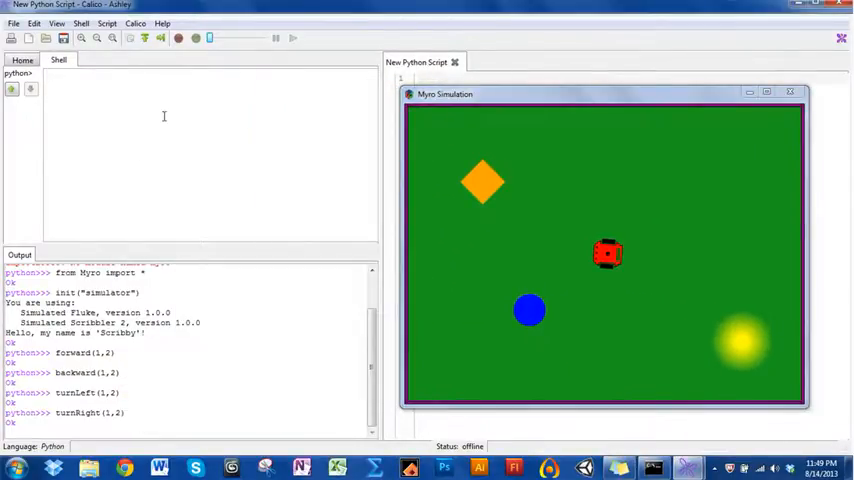
pyautogui.moveTo(432, 288)
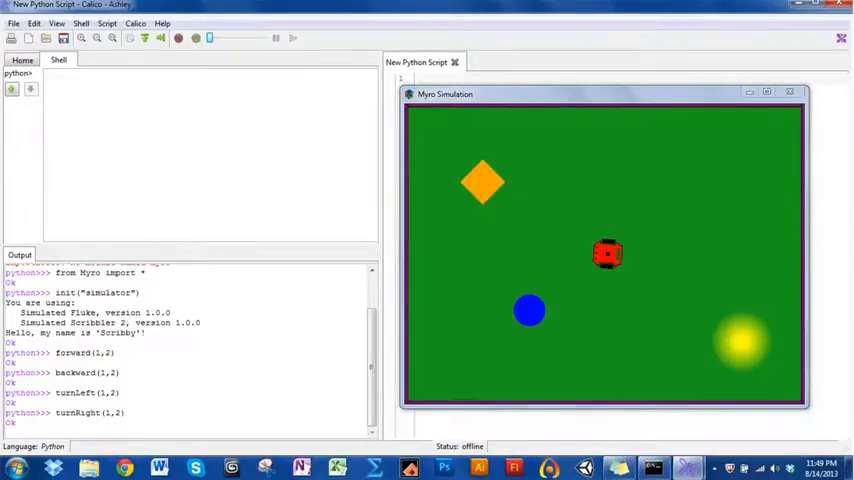
pyautogui.moveTo(649, 103)
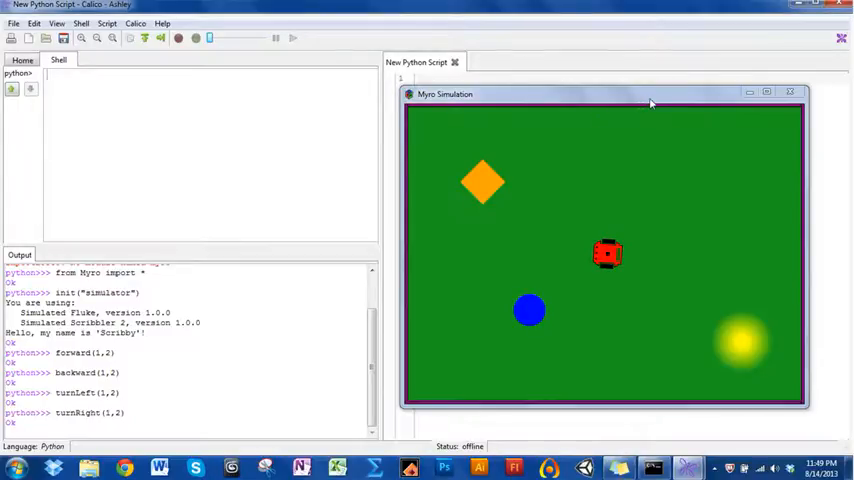
# Step: Drag the Myro Simulation window toward the centre, then close it
pyautogui.moveTo(600, 93); pyautogui.dragTo(370, 108)
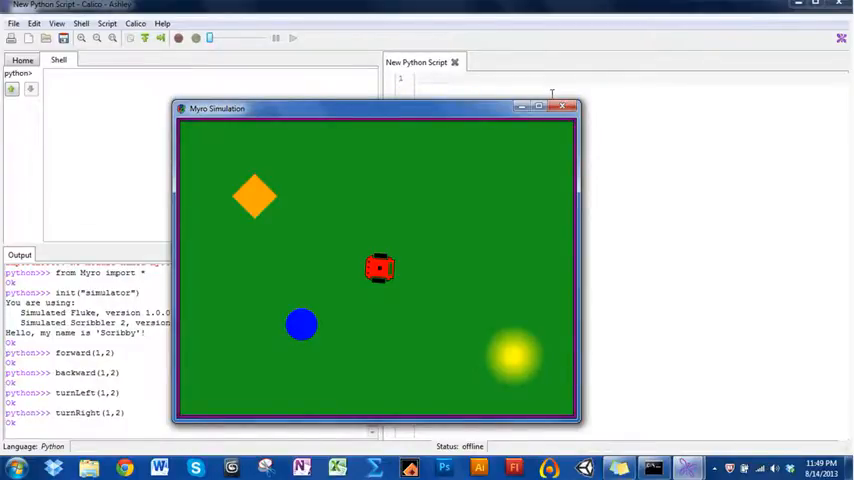
pyautogui.click(563, 106)
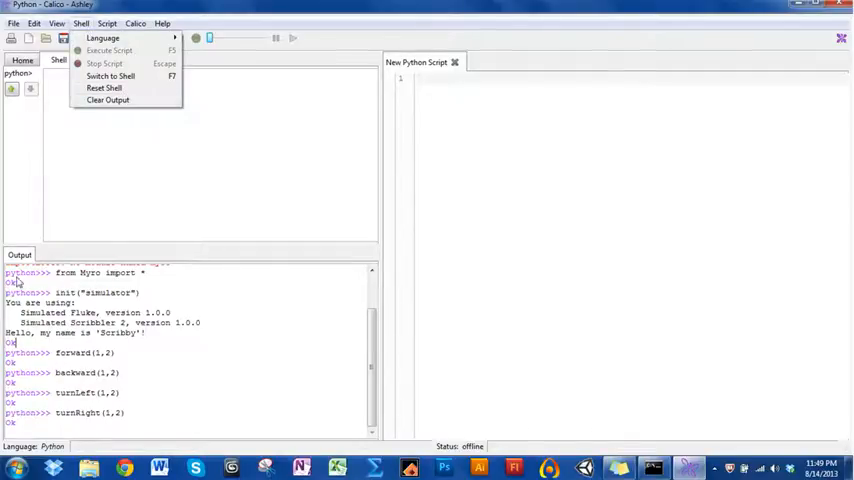
# Step: Choose Reset Shell from the Shell menu to clear the earlier output
pyautogui.click(107, 100)
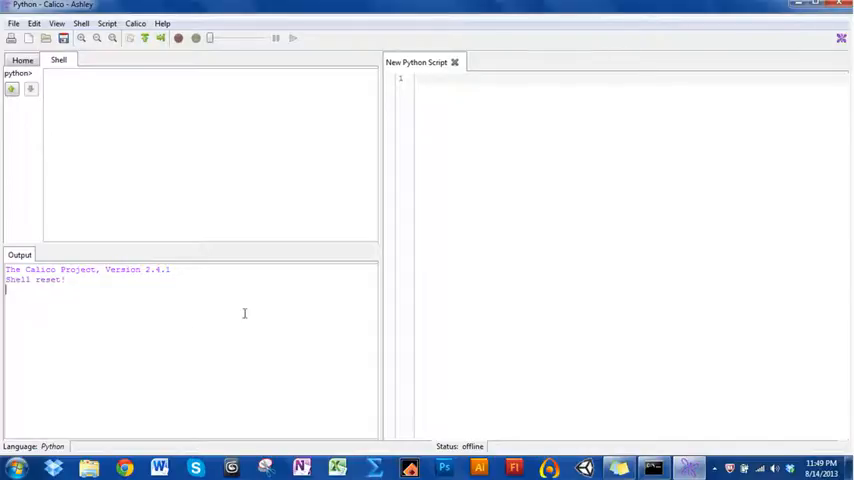
pyautogui.click(474, 228)
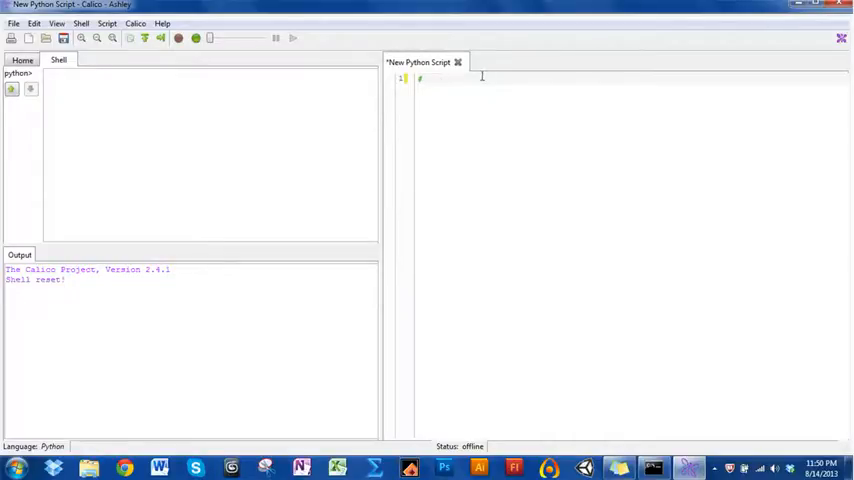
# Step: Type header comments (Godbold, 8.14/1, python.py) and add '#Python Introduction Video'
pyautogui.write('#Add')
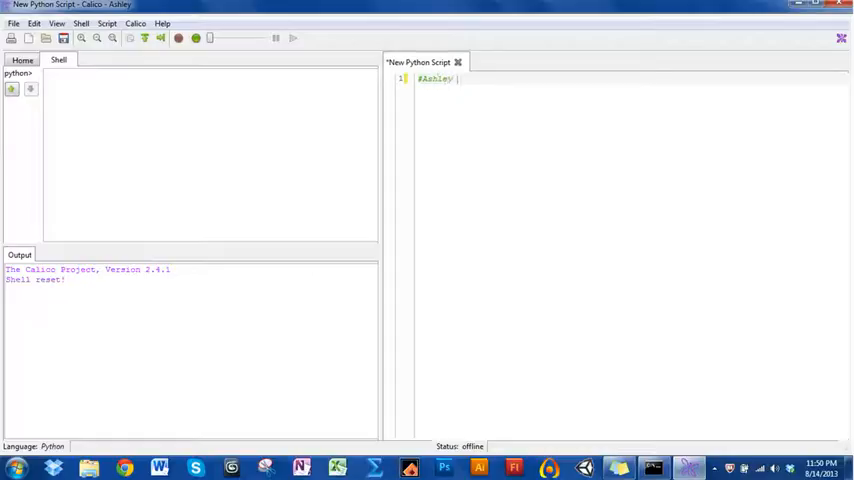
pyautogui.write('Godbold')
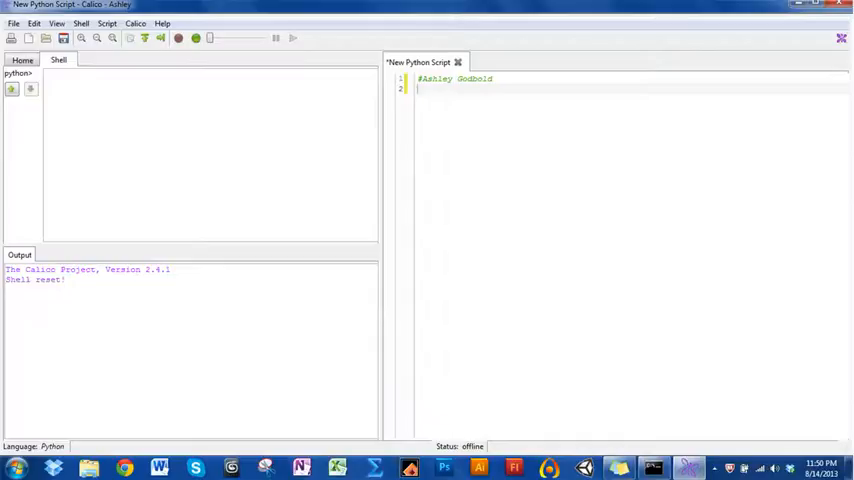
pyautogui.write('#8.')
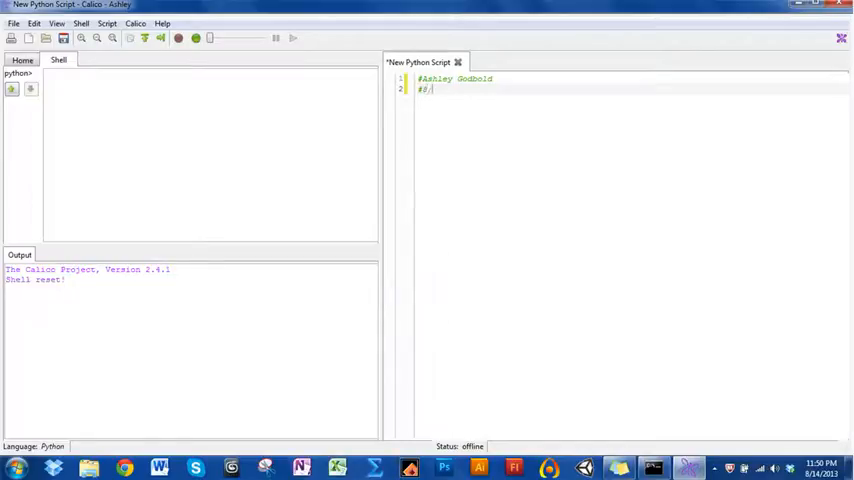
pyautogui.write('14/13')
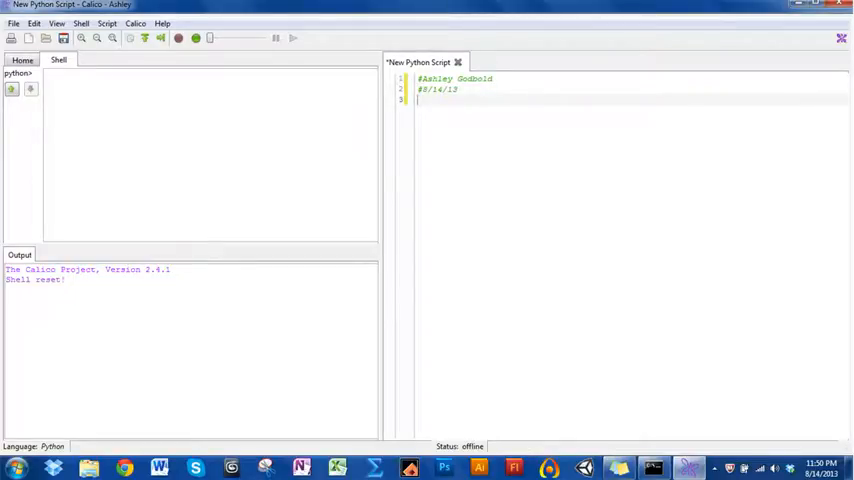
pyautogui.write('#')
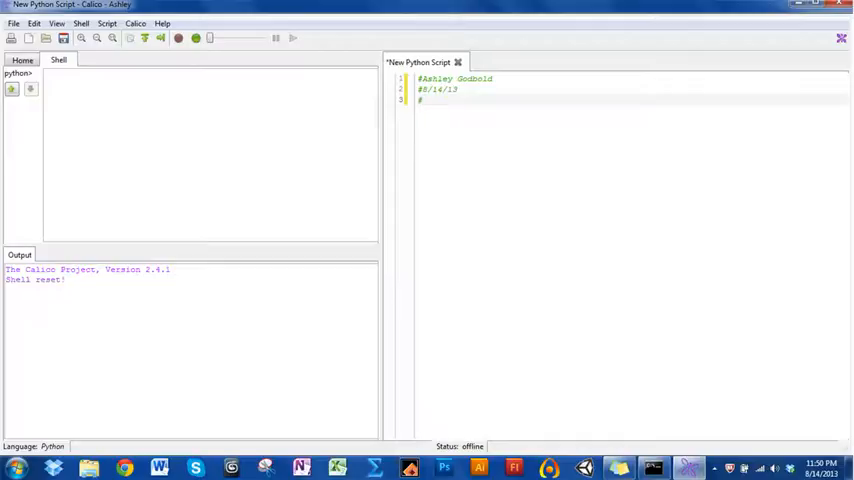
pyautogui.write('p')
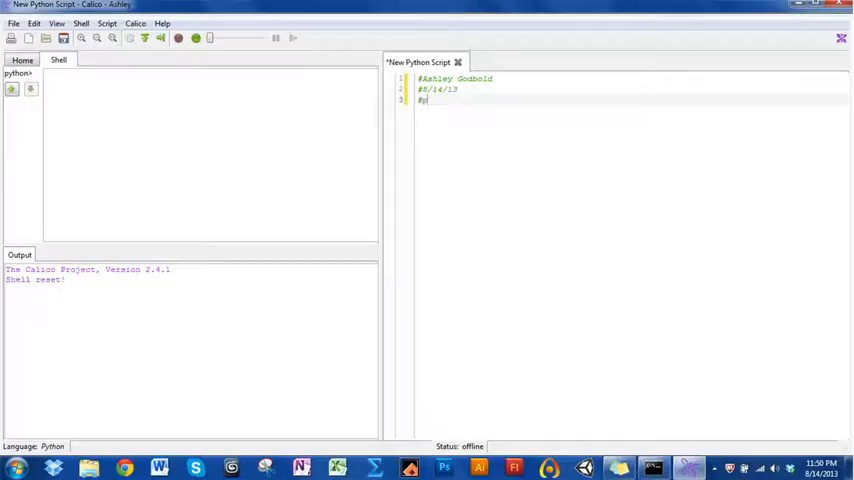
pyautogui.write('ythonintro')
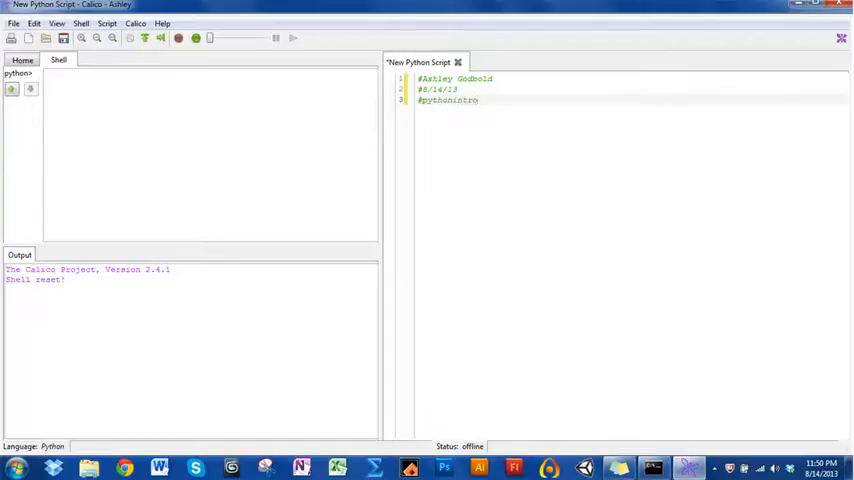
pyautogui.write('.py')
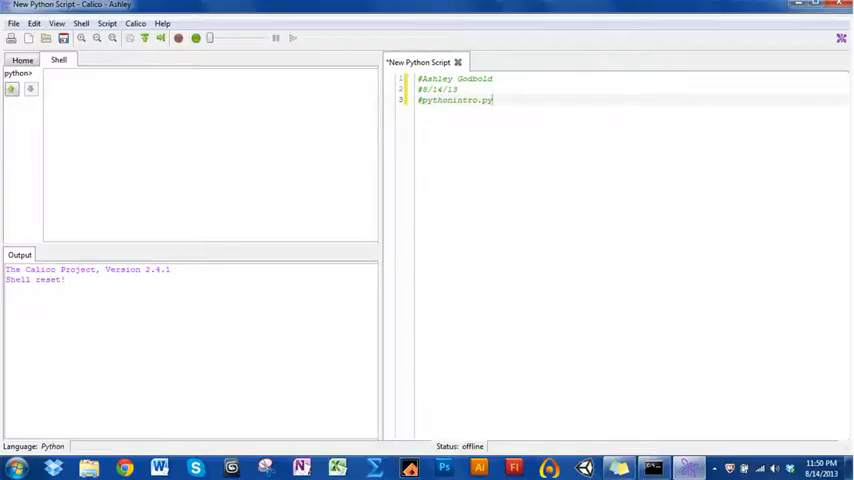
pyautogui.press('Return')
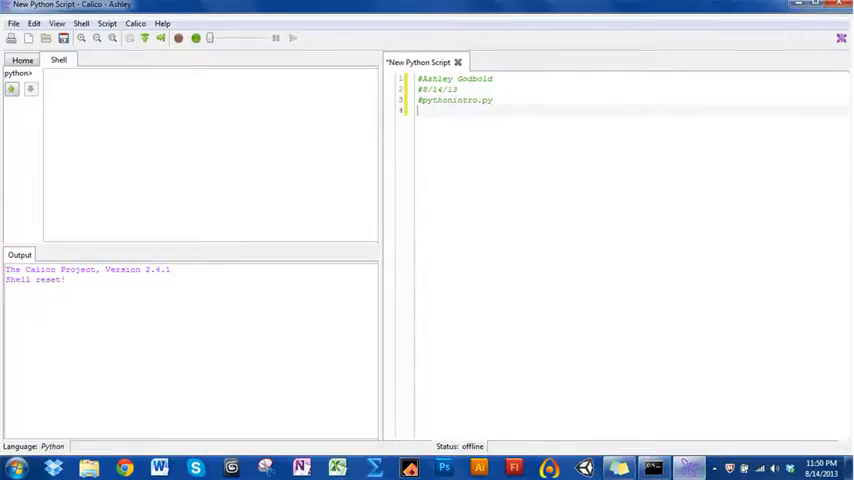
pyautogui.write('#')
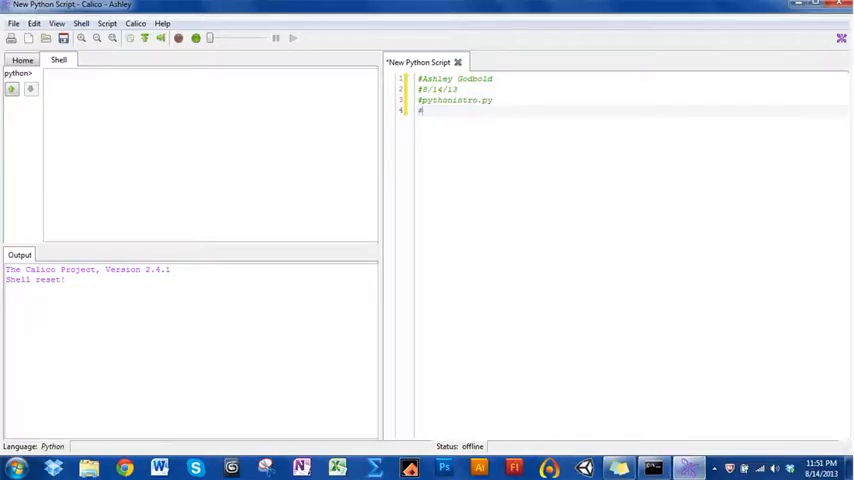
pyautogui.write('#Python Introduc')
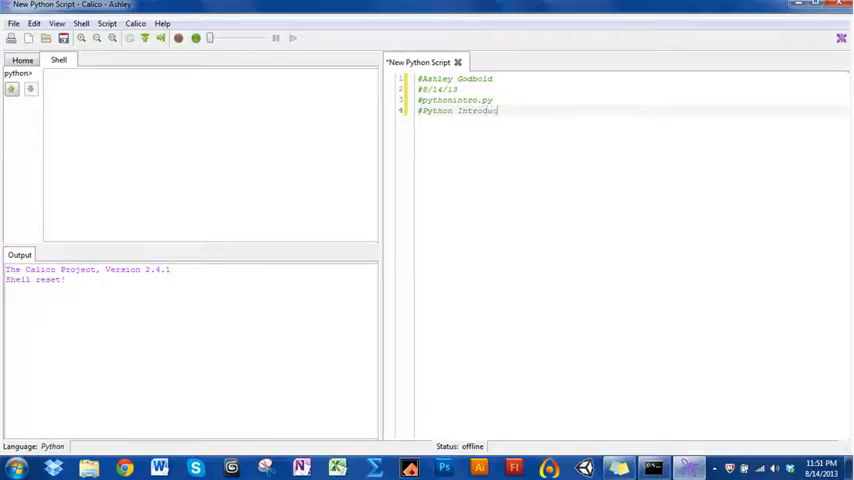
pyautogui.write('tion Video')
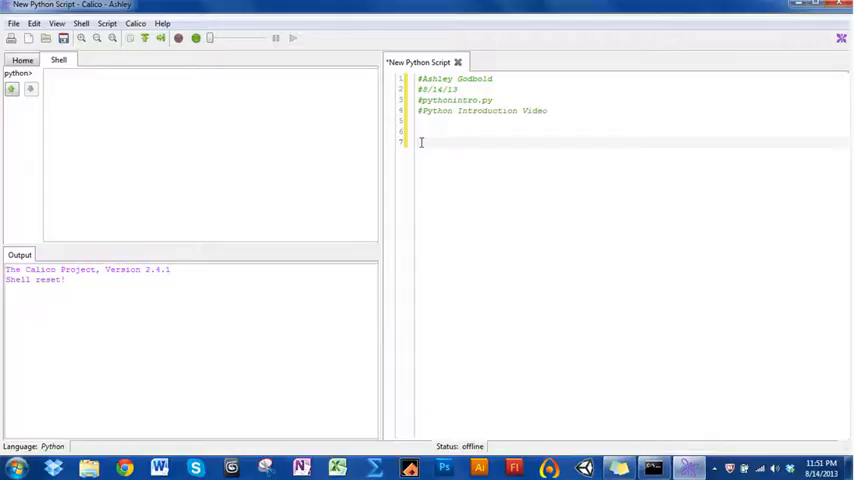
# Step: Add the lines 'from myro import *' and 'init("simulator")' below the header
pyautogui.write('from')
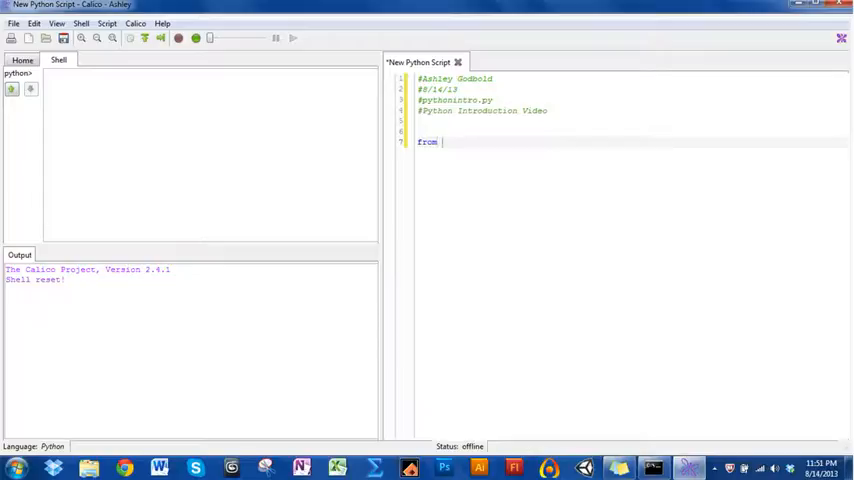
pyautogui.write('myro imp')
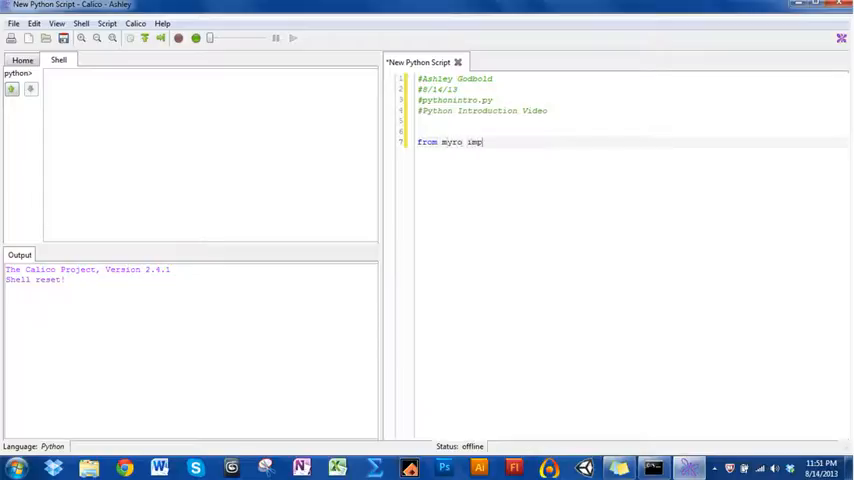
pyautogui.write('ort *')
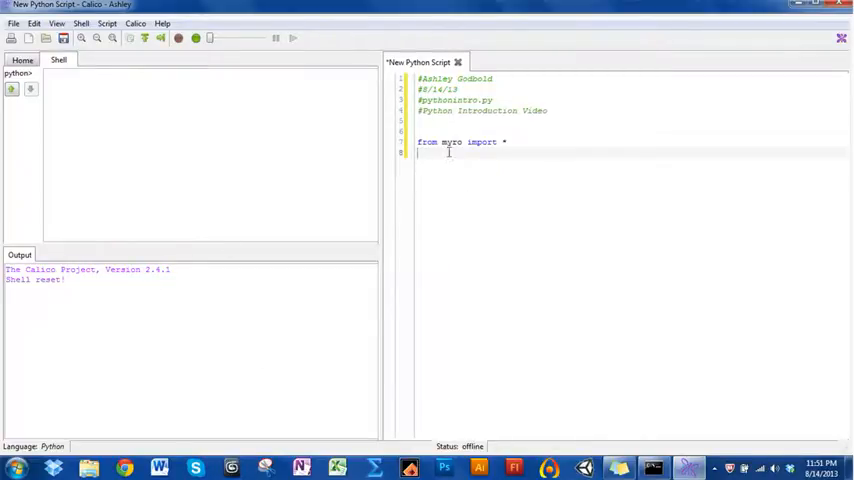
pyautogui.write('init')
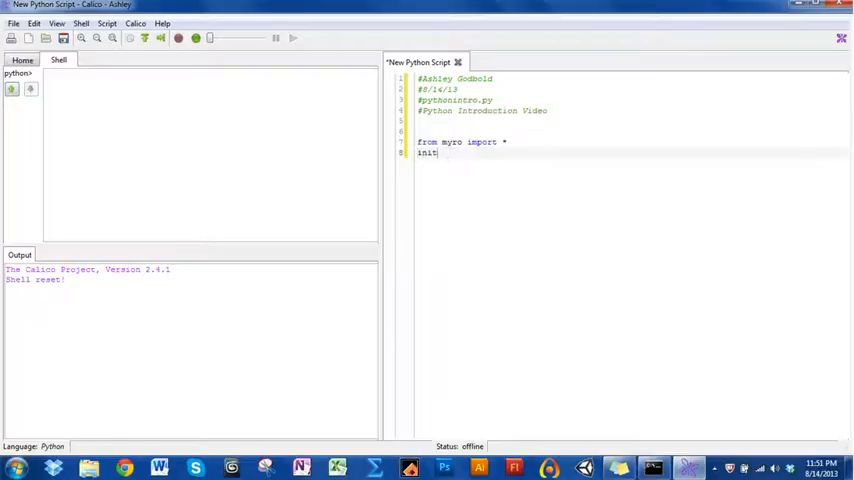
pyautogui.write('("')
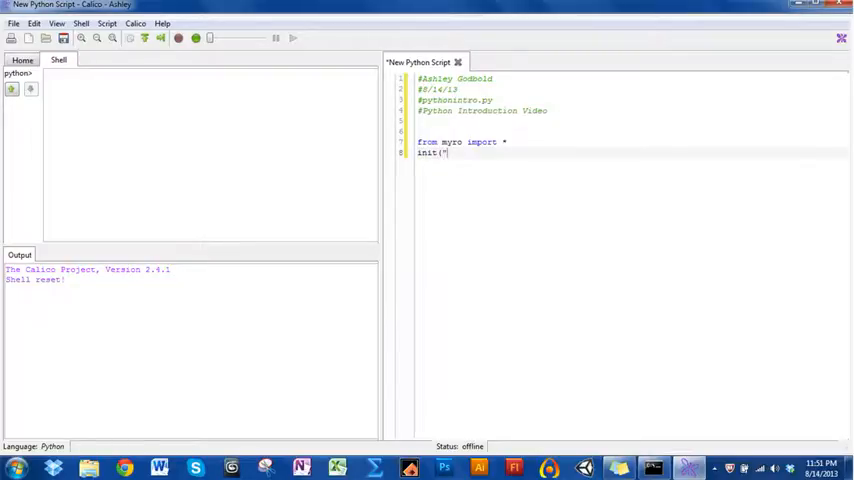
pyautogui.write('simulator')
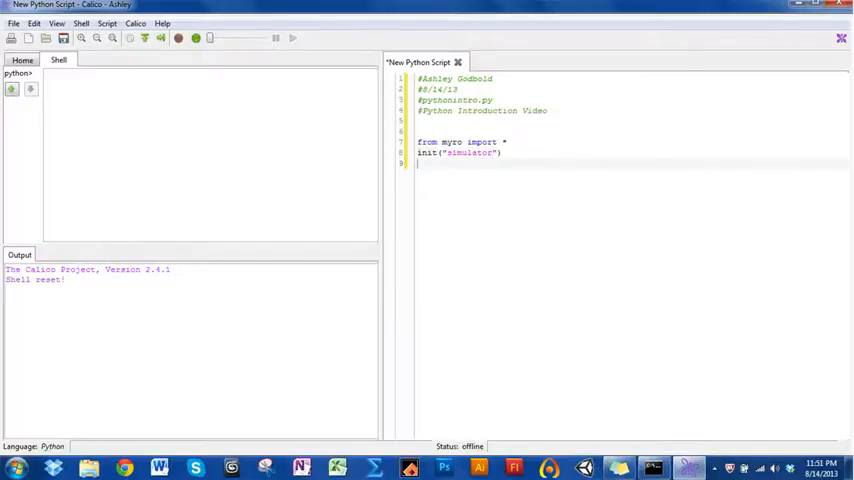
pyautogui.press('Return')
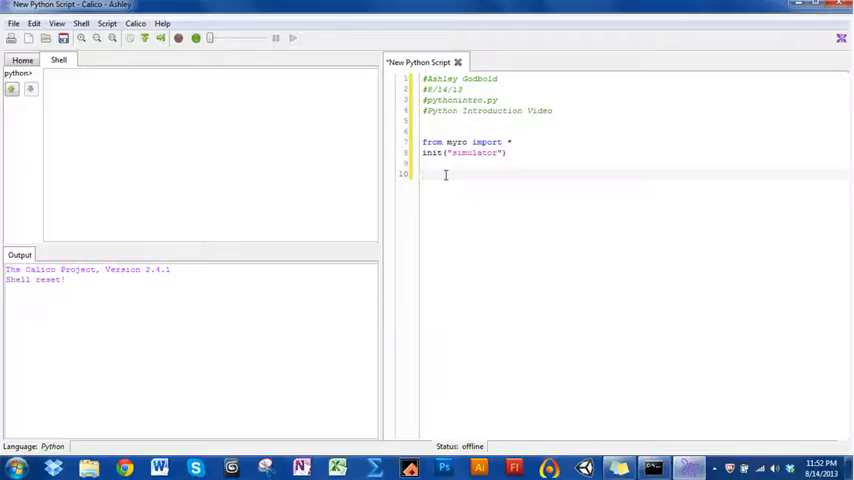
# Step: Type the function header 'def moveHim():' on line 10
pyautogui.write('def')
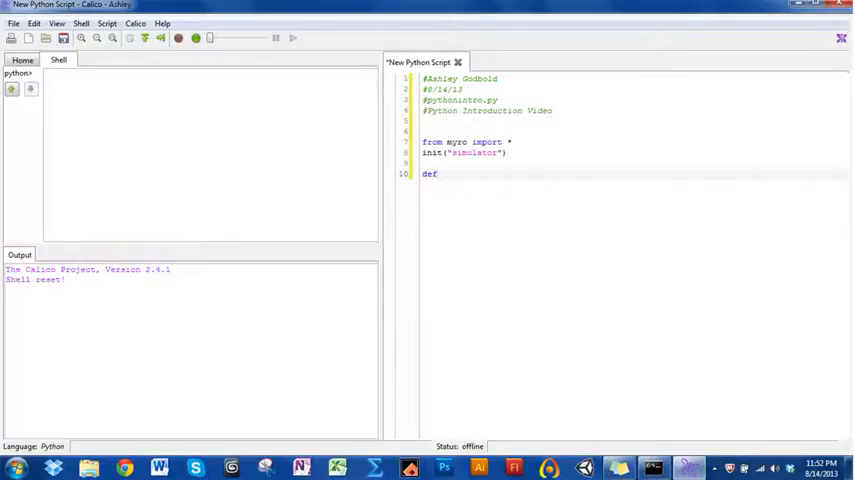
pyautogui.write('move')
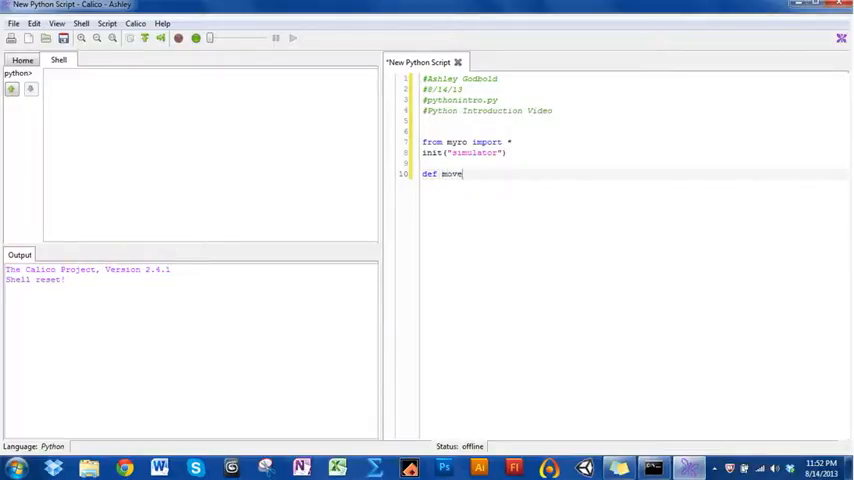
pyautogui.write('Him')
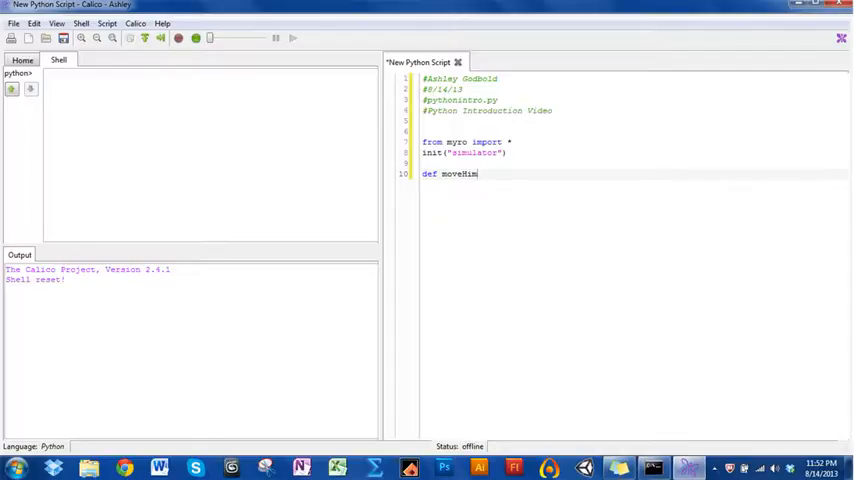
pyautogui.write('()')
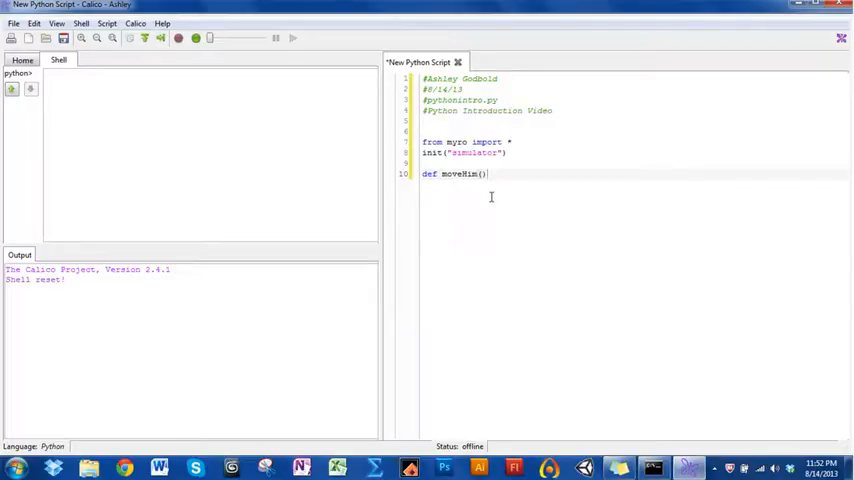
pyautogui.write(':')
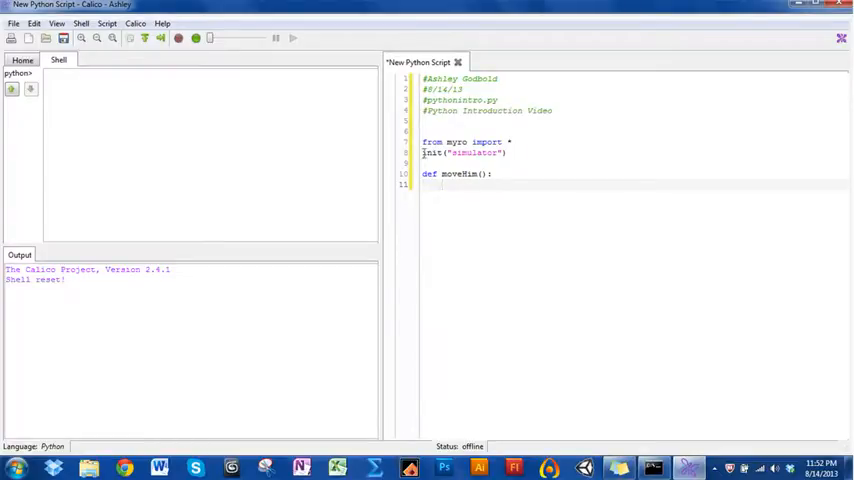
pyautogui.tripleClick(455, 174)
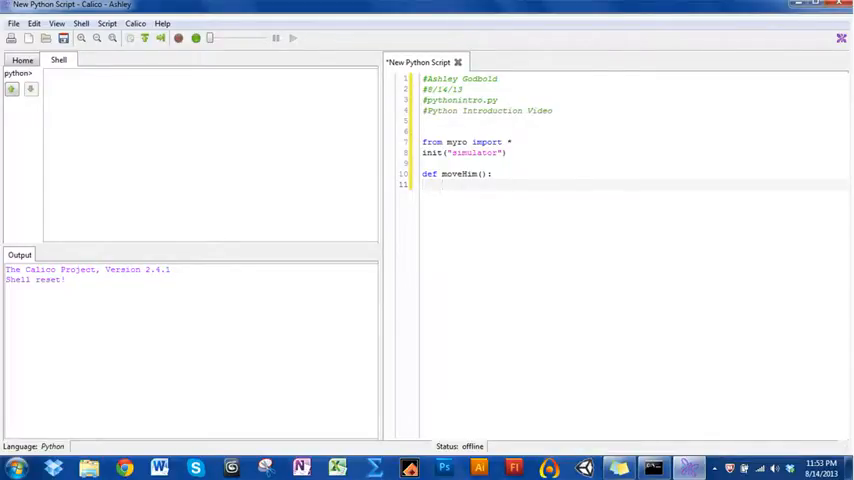
# Step: Fill moveHim's body with forward, backward, turnLeft and turnRight calls, each (1,2)
pyautogui.write('forward(')
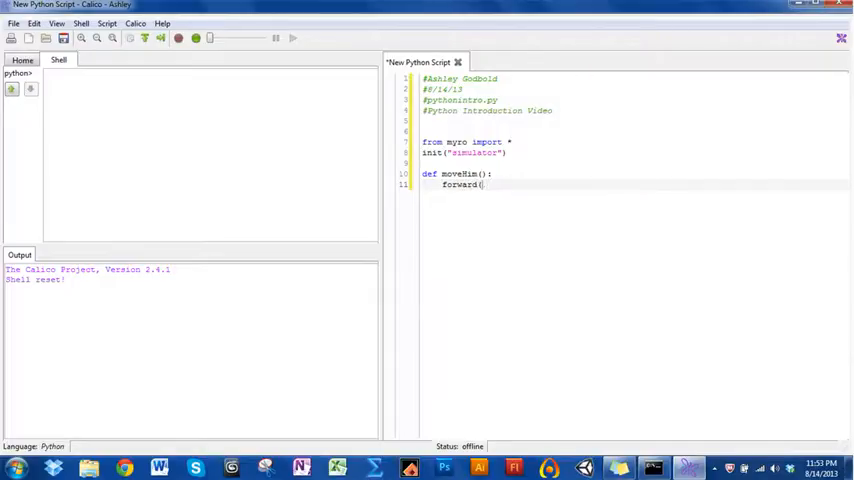
pyautogui.write('1,2)')
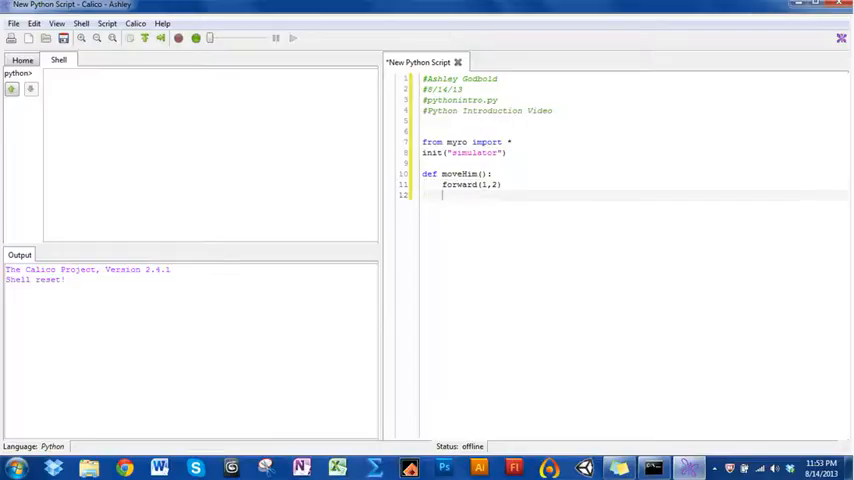
pyautogui.write('backward')
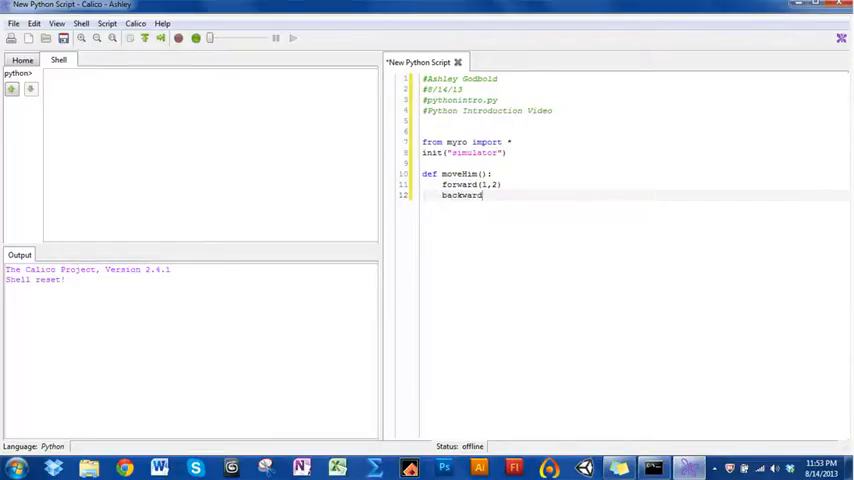
pyautogui.write('(1,2)')
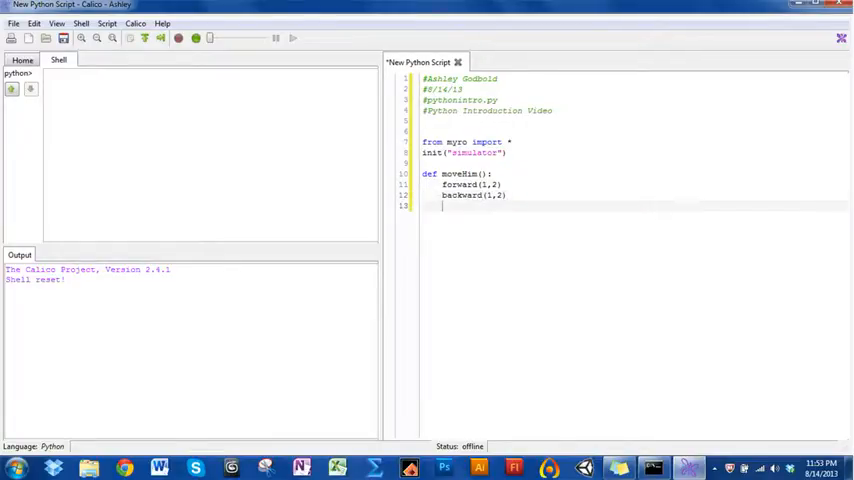
pyautogui.write('turnl')
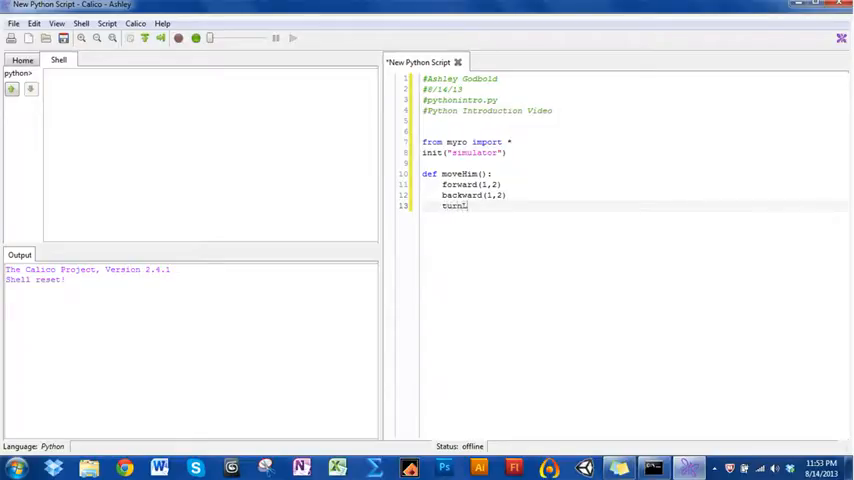
pyautogui.write('Left(1,2')
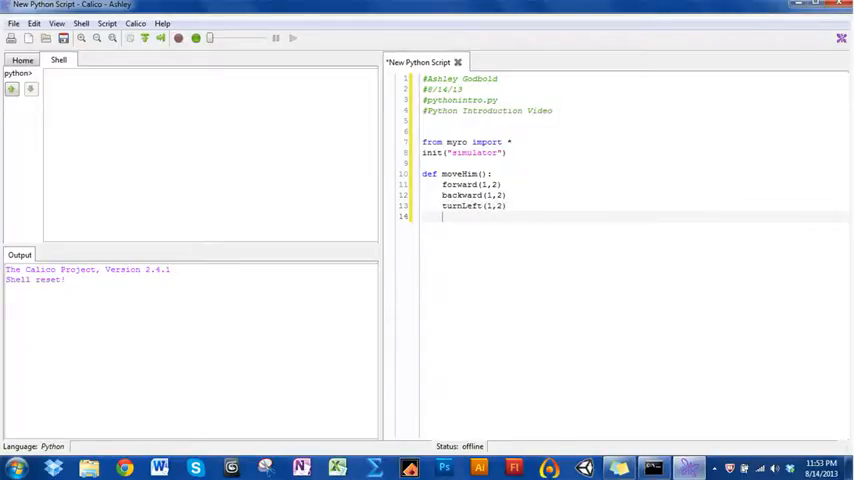
pyautogui.write('turnRih')
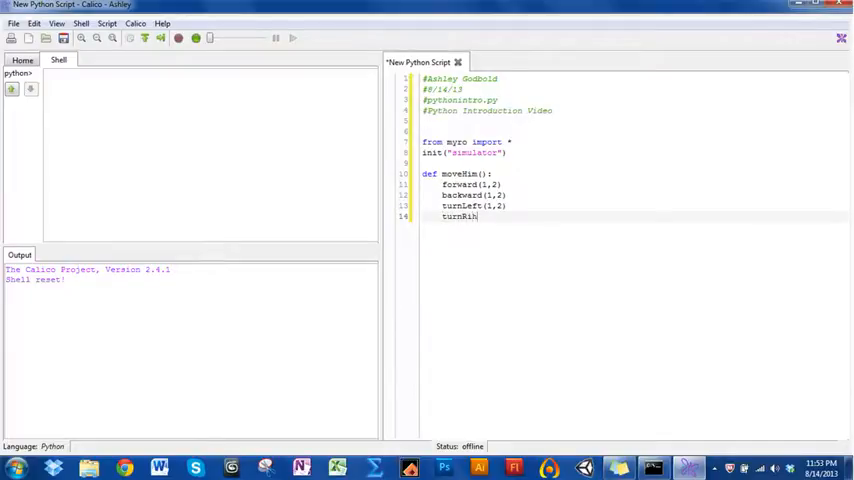
pyautogui.write('ght(1,2)')
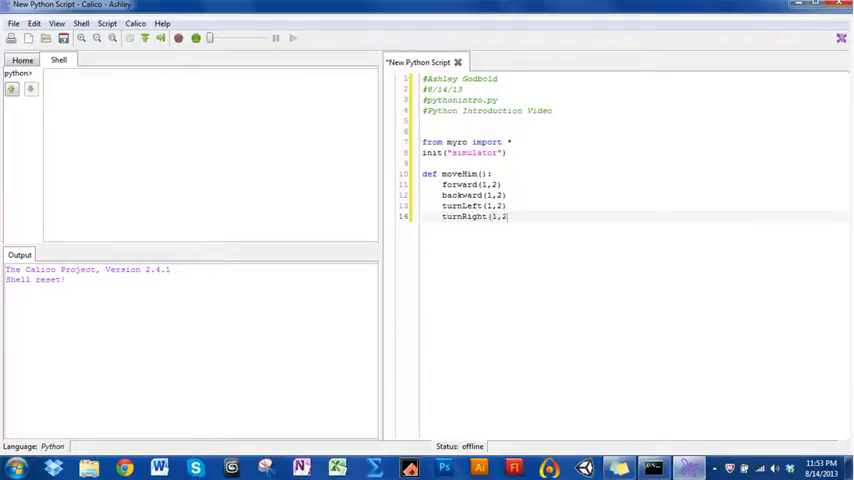
pyautogui.write(')')
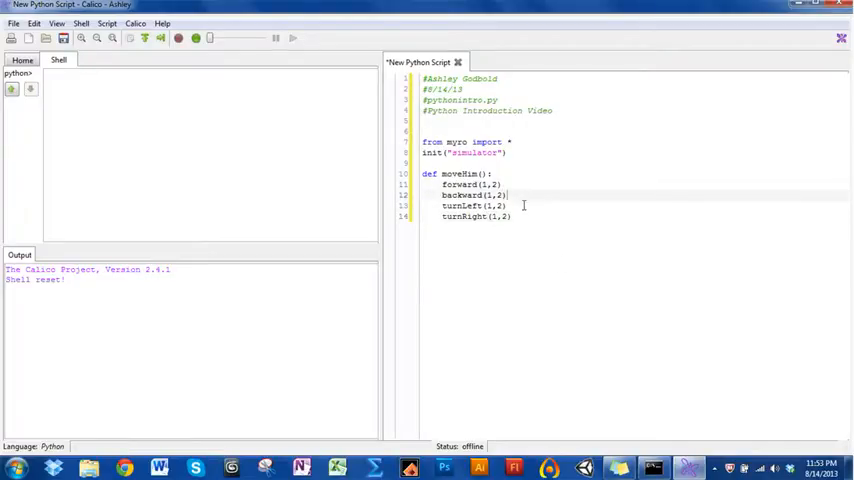
# Step: Add an empty line after turnRight(1,2) and select the function body lines
pyautogui.click(491, 173)
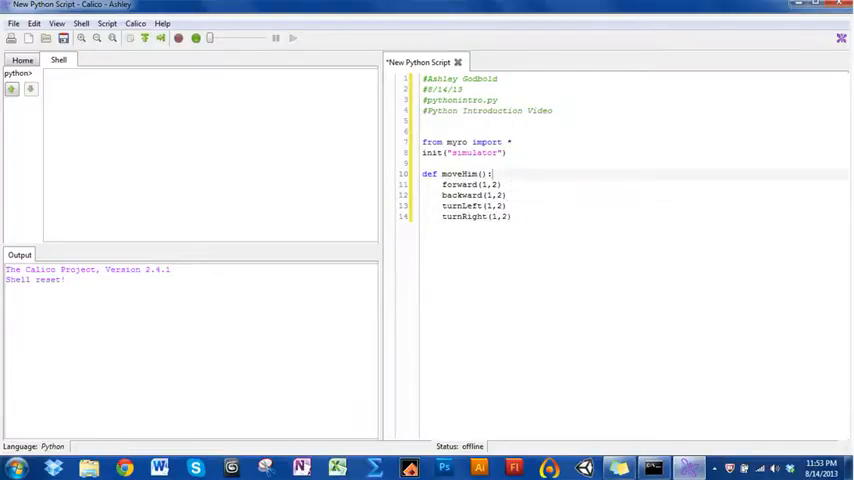
pyautogui.click(511, 216)
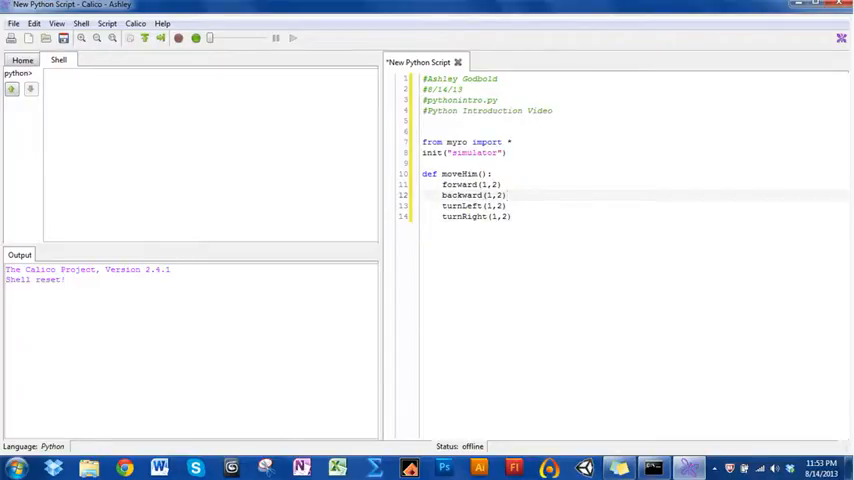
pyautogui.click(512, 216)
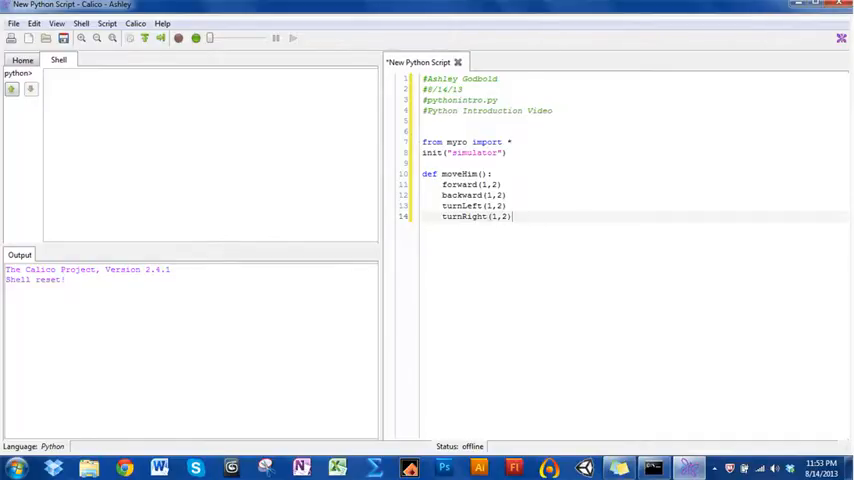
pyautogui.press('Return')
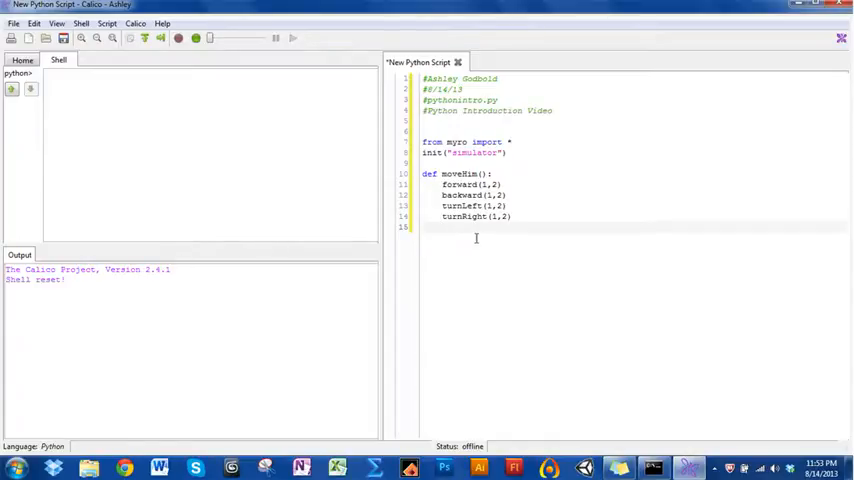
pyautogui.doubleClick(455, 173)
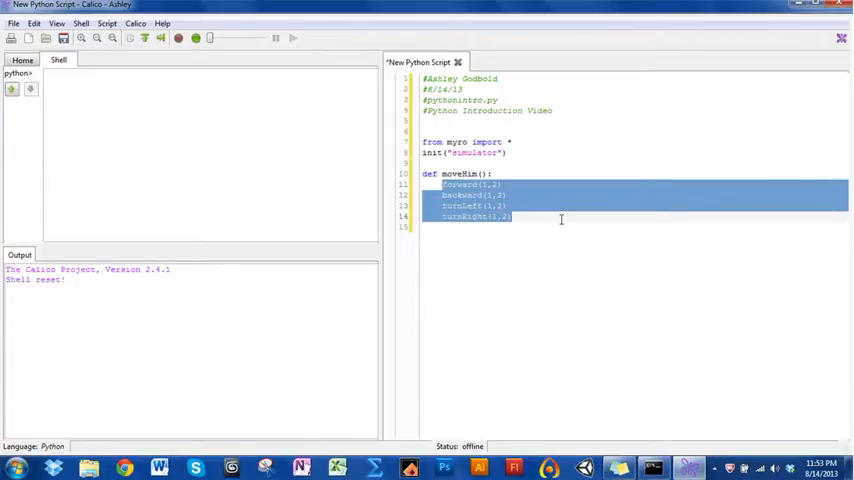
# Step: Type the moveHim() call at the left margin of empty line 15
pyautogui.click(469, 228)
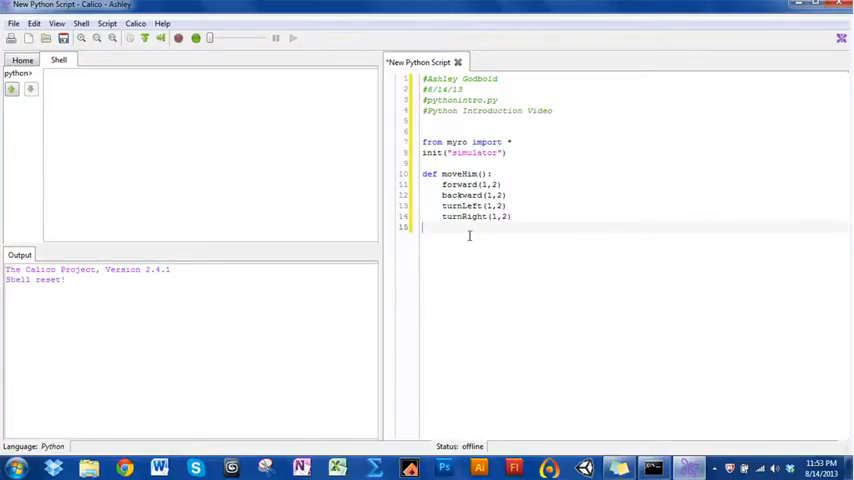
pyautogui.write('move')
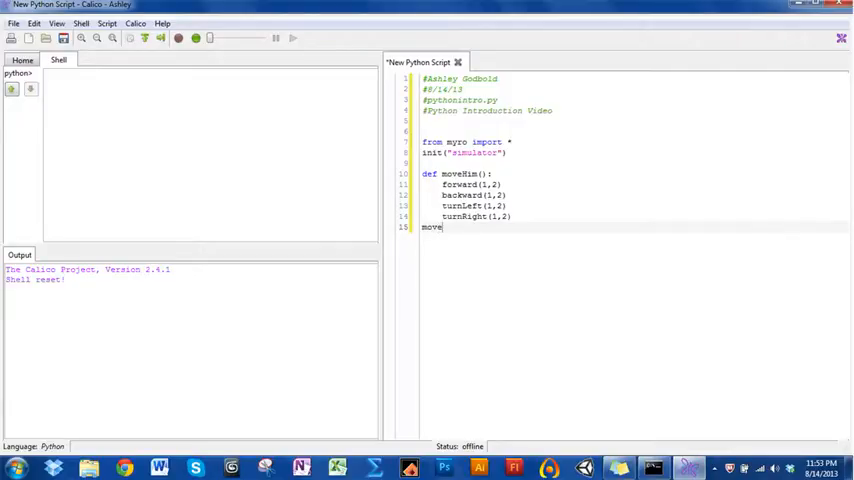
pyautogui.write('Him(')
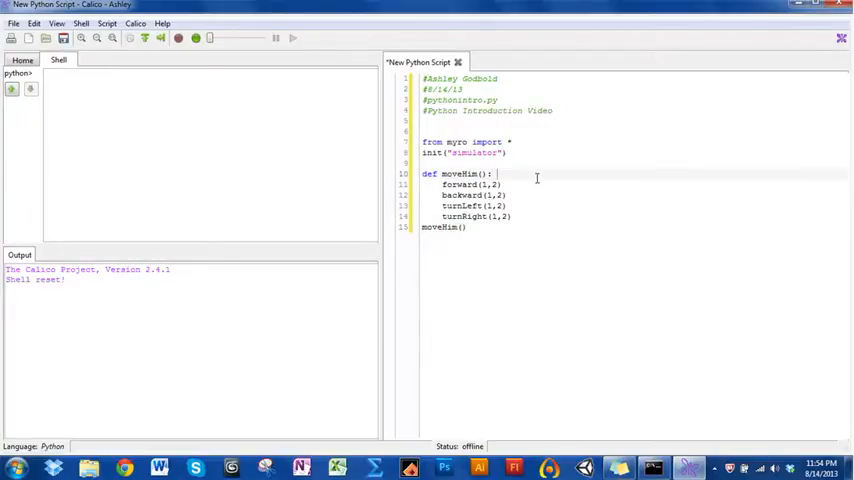
# Step: Append '#define the function' to the def line and '#end the function' to the call
pyautogui.write('#d')
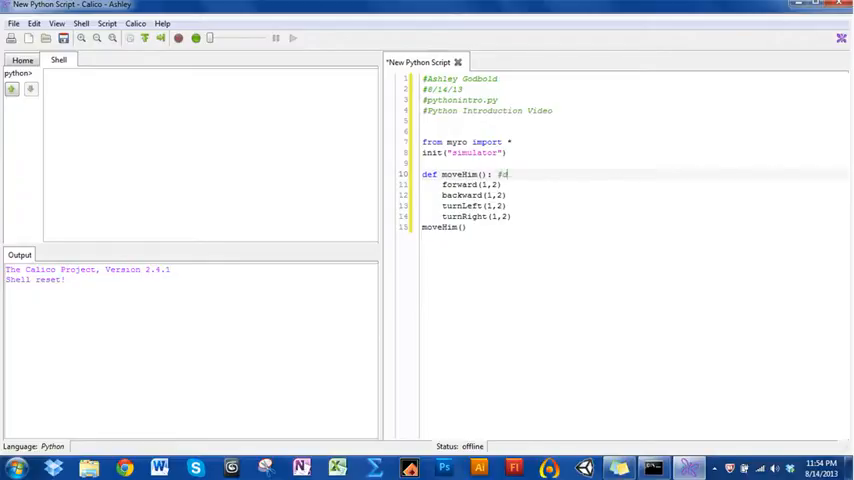
pyautogui.write('efine the function')
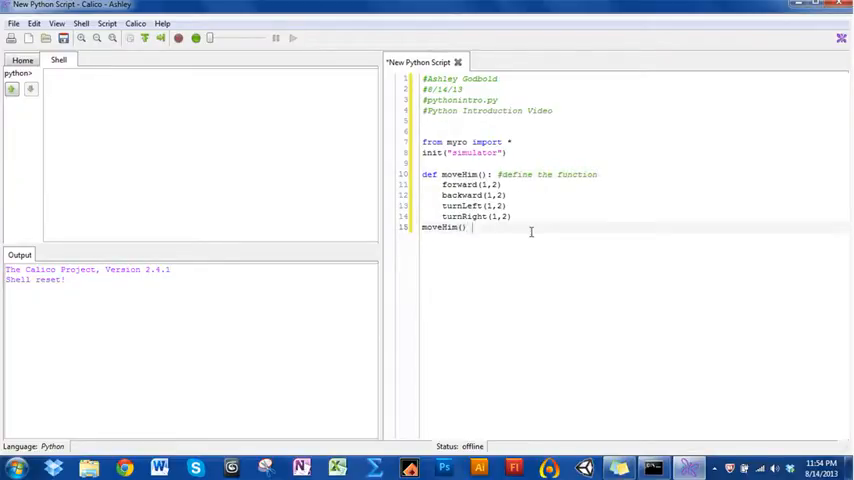
pyautogui.write('#end the')
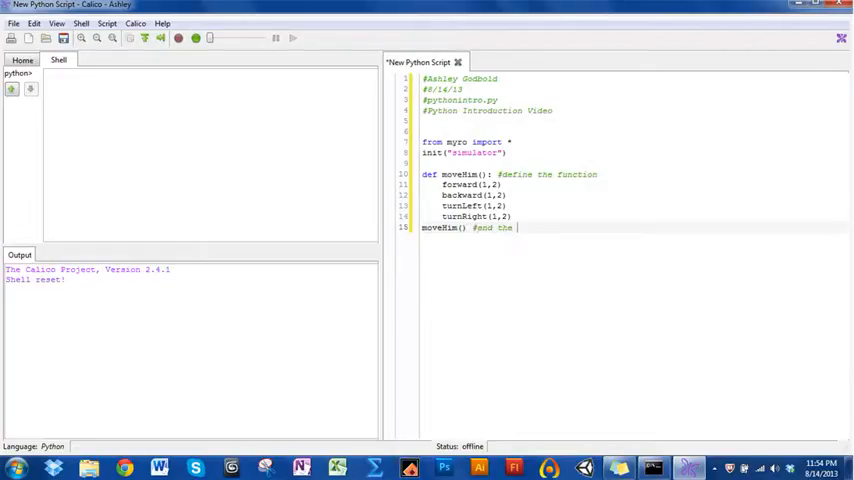
pyautogui.write('function')
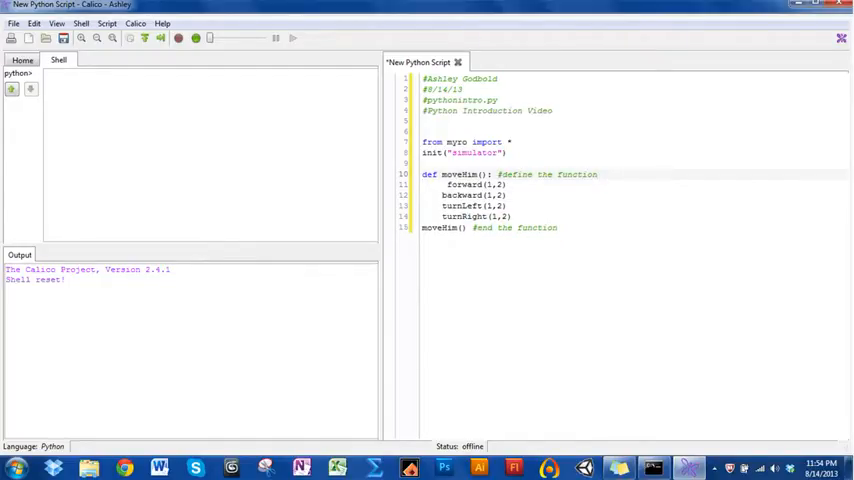
pyautogui.moveTo(638, 161)
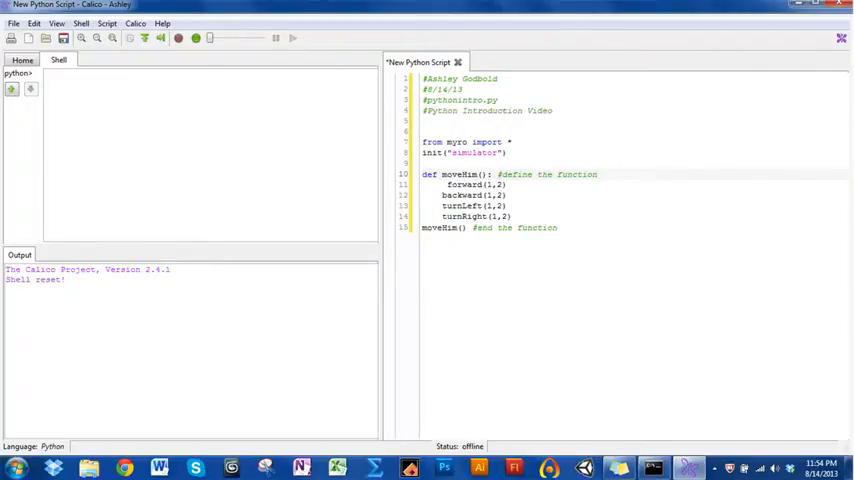
pyautogui.click(598, 174)
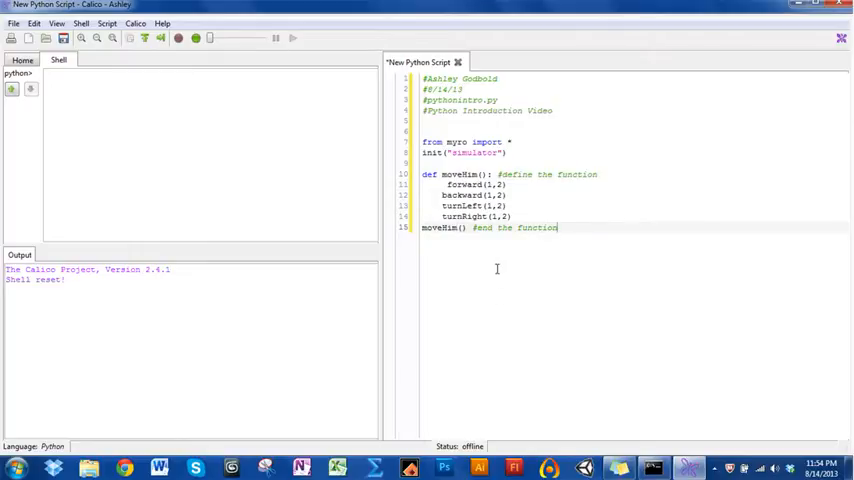
pyautogui.moveTo(581, 258)
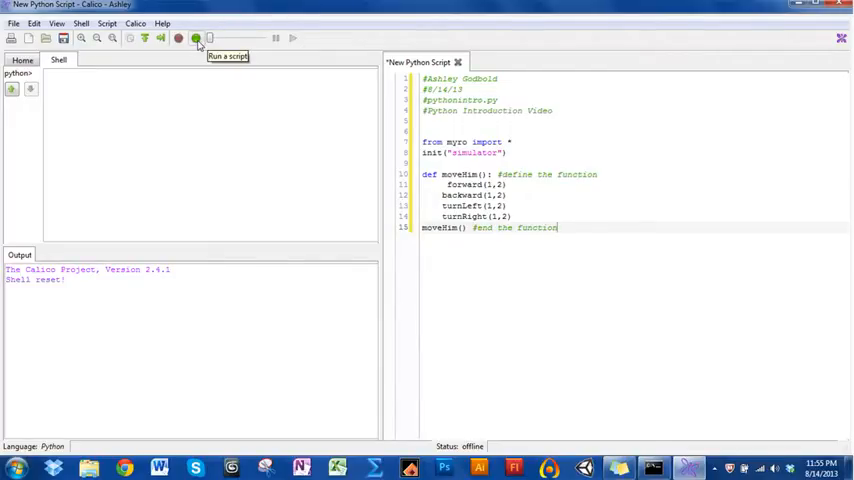
pyautogui.moveTo(365, 71)
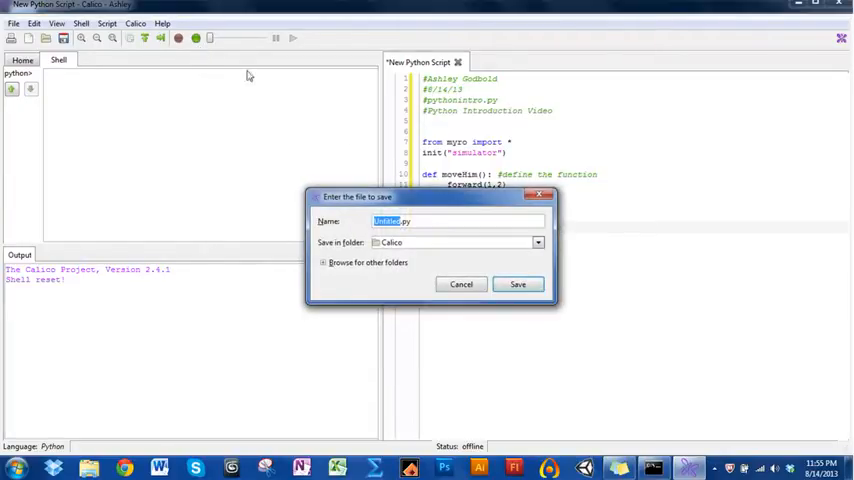
# Step: Pick Desktop as the save folder and save the file as pythonintro.py
pyautogui.click(538, 242)
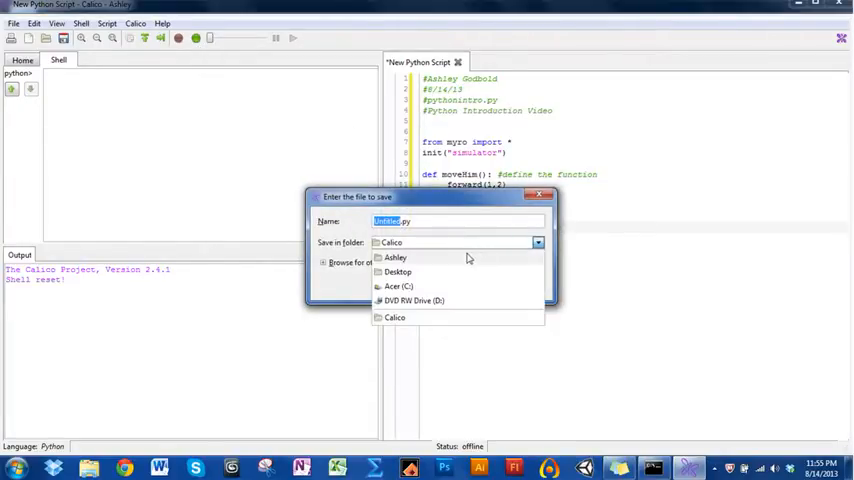
pyautogui.click(397, 271)
pyautogui.write('IntroVideo')
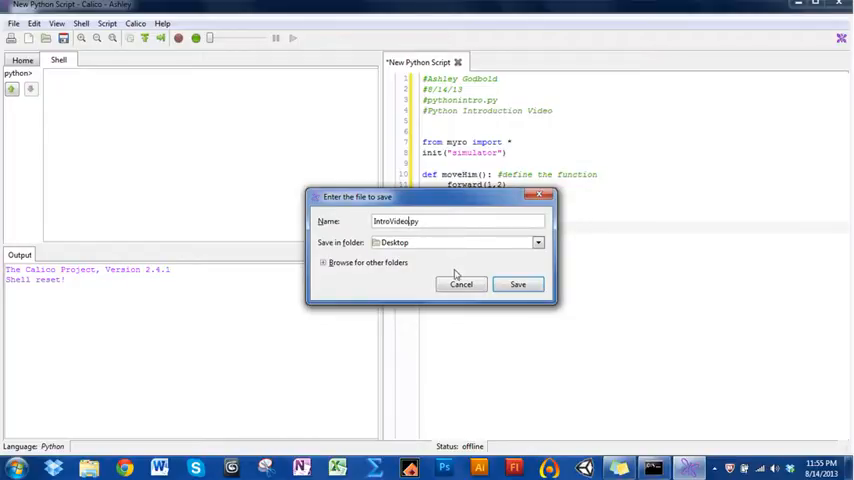
pyautogui.moveTo(478, 105)
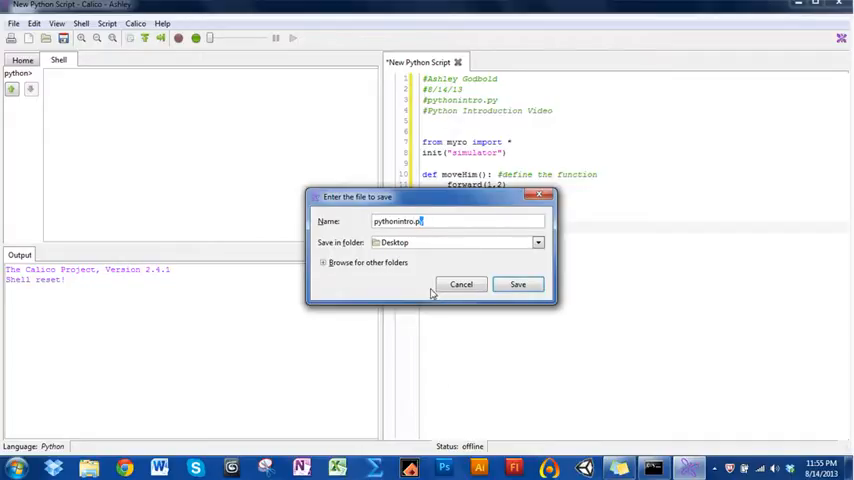
pyautogui.click(517, 284)
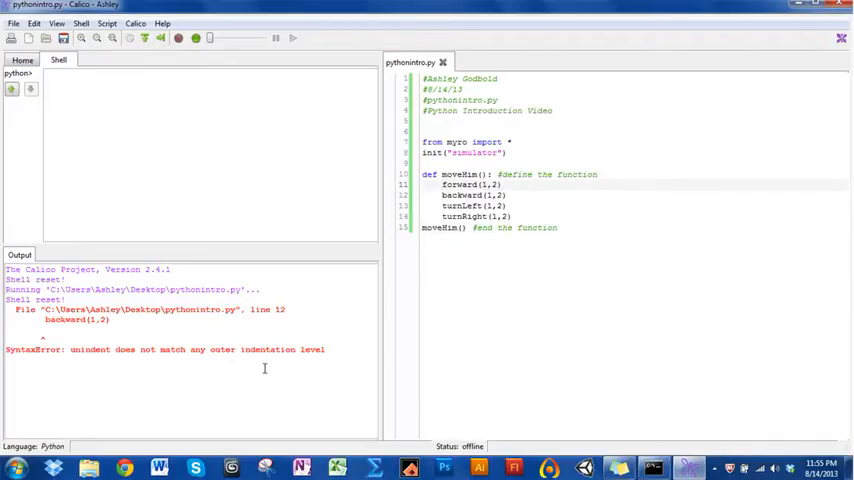
pyautogui.moveTo(230, 356)
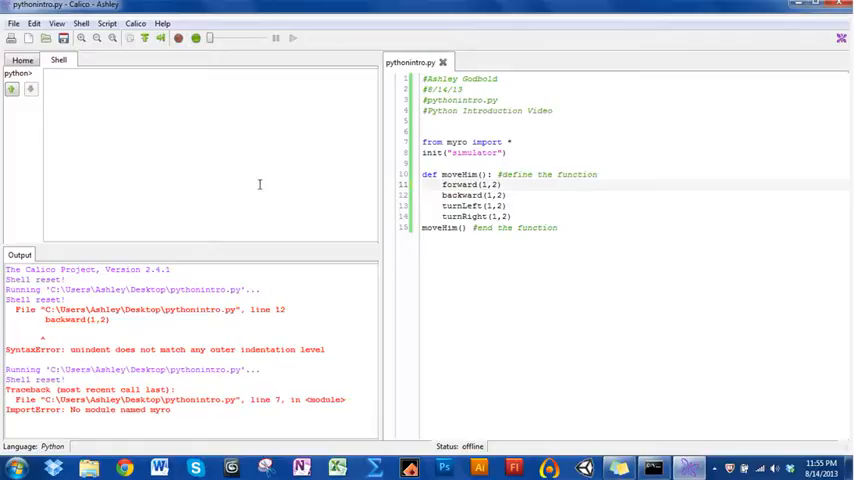
pyautogui.moveTo(273, 308)
pyautogui.write('M')
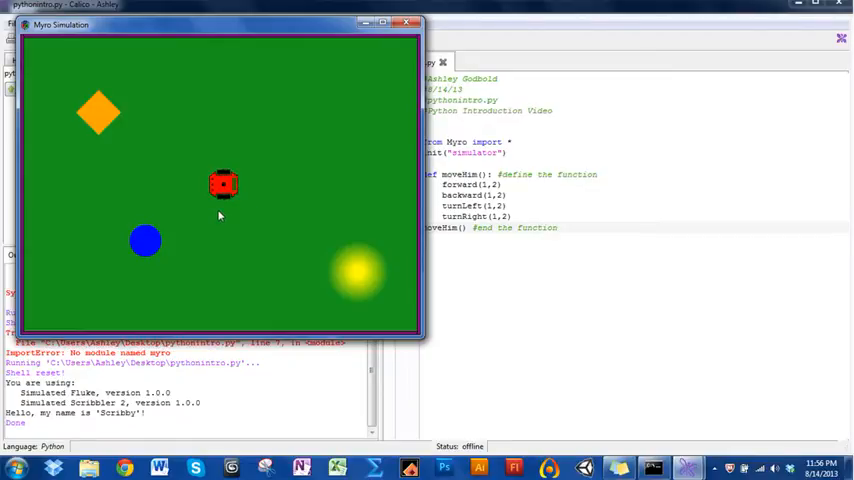
pyautogui.moveTo(424, 17)
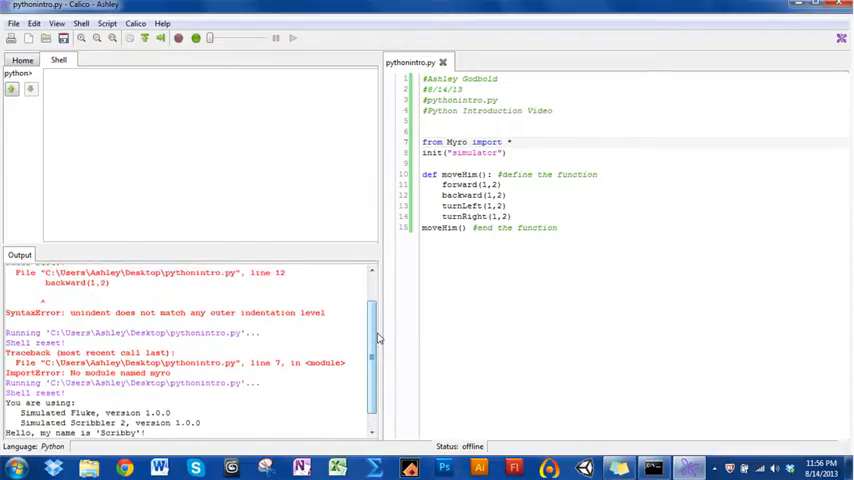
pyautogui.scroll(3)
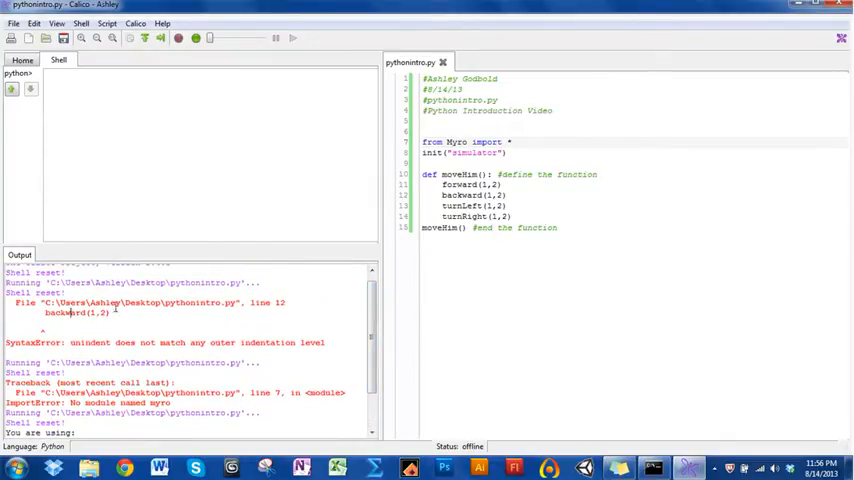
pyautogui.doubleClick(92, 342)
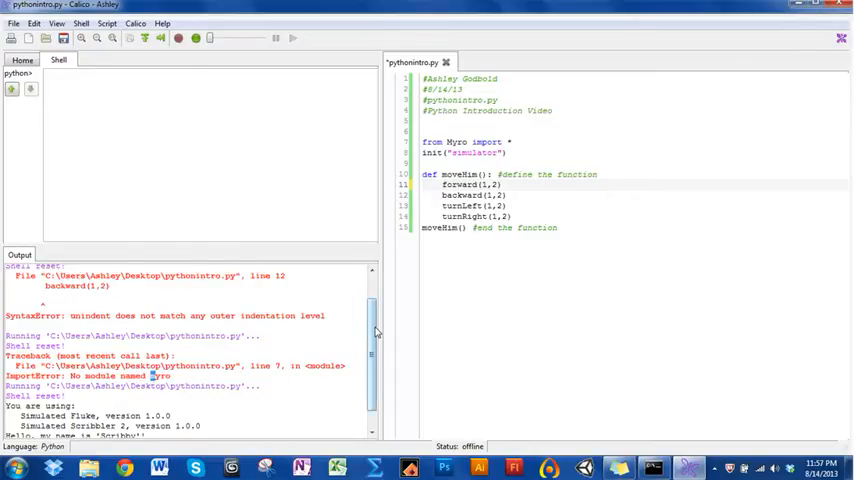
pyautogui.scroll(-3)
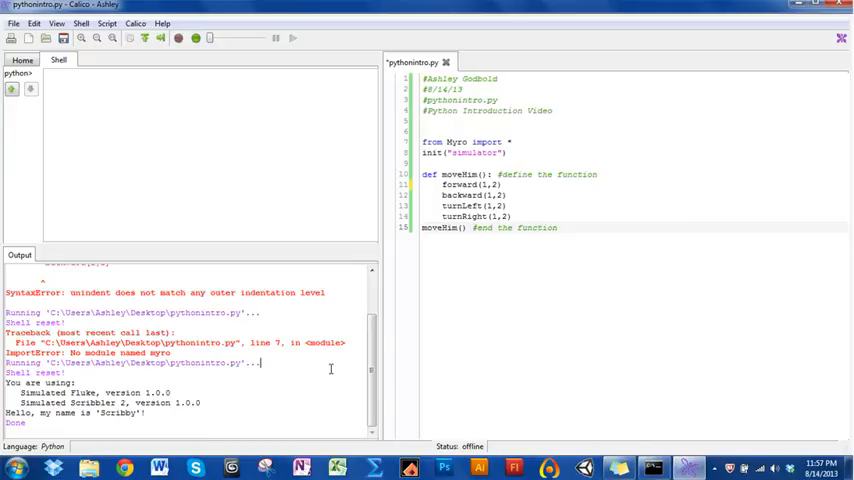
pyautogui.moveTo(416, 378)
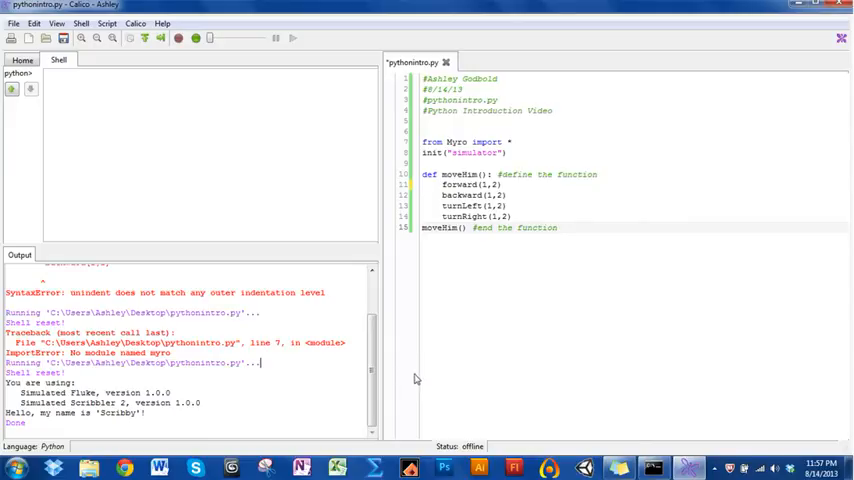